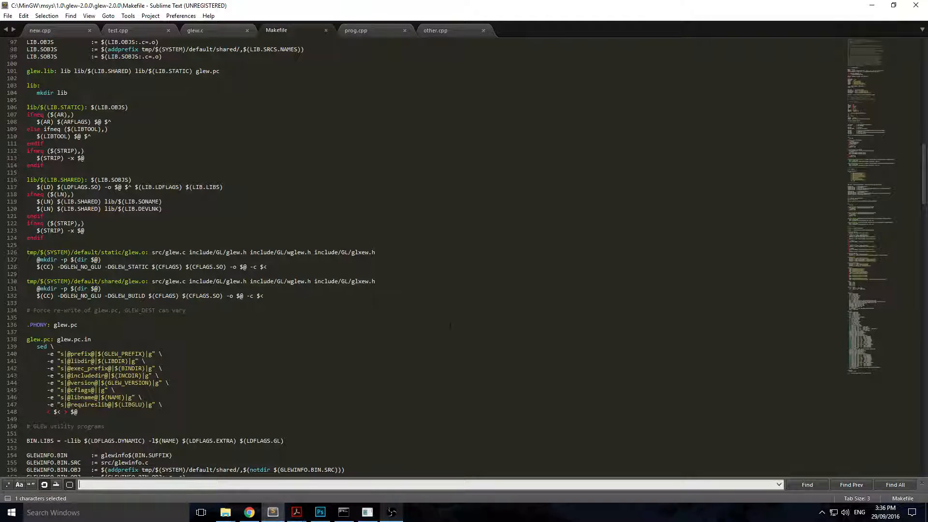
- Scroll through the GLEW 2.0.0 Makefile's library build and pkg-config rules
{"action": "scroll", "scroll_direction": "down", "scroll_amount": 3}
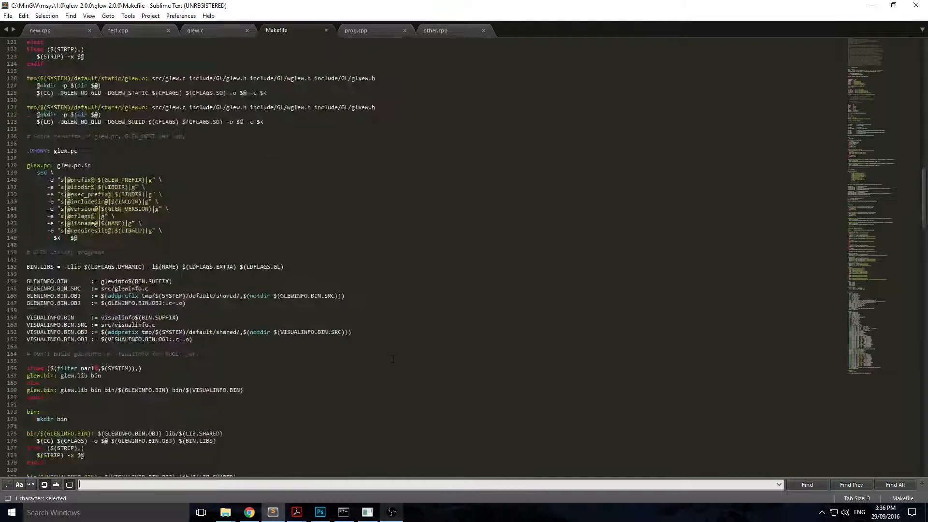
{"action": "scroll", "scroll_direction": "up", "scroll_amount": 3}
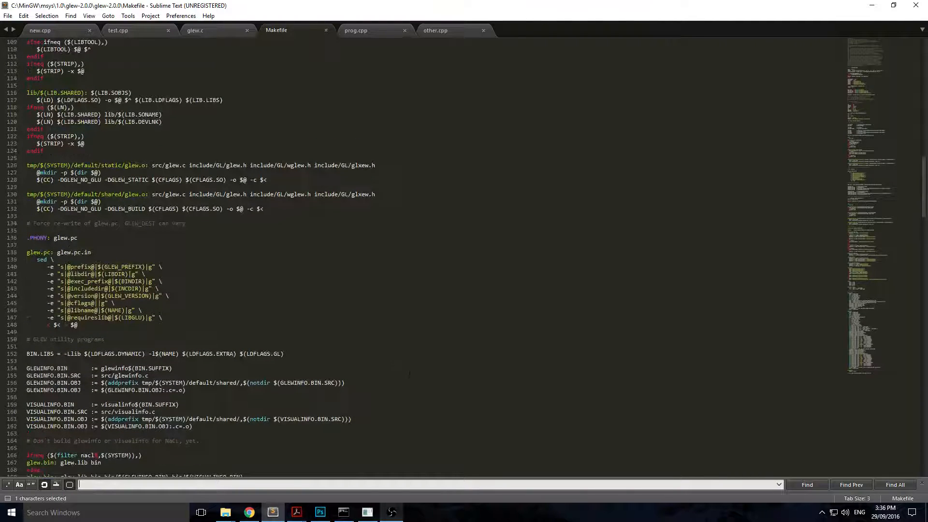
{"action": "scroll", "scroll_direction": "up", "scroll_amount": 3}
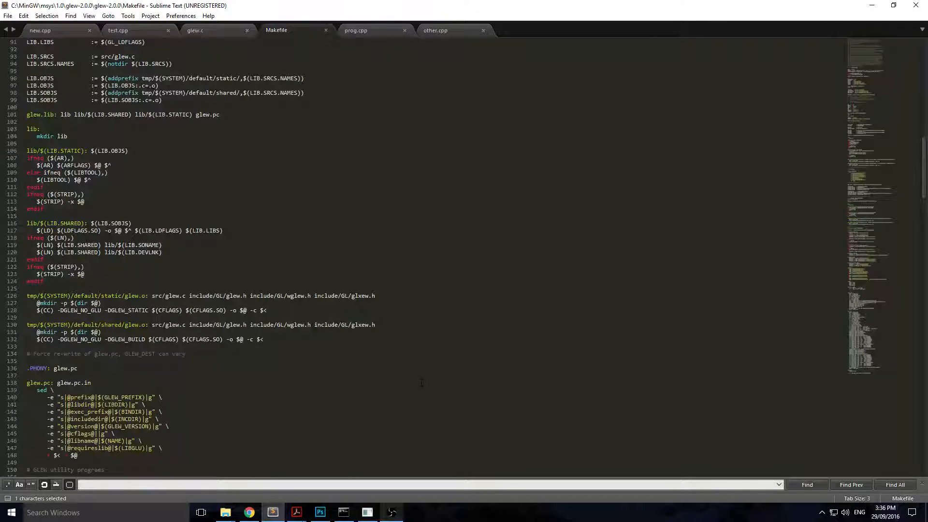
{"action": "mouse_move", "coordinate": [366, 511]}
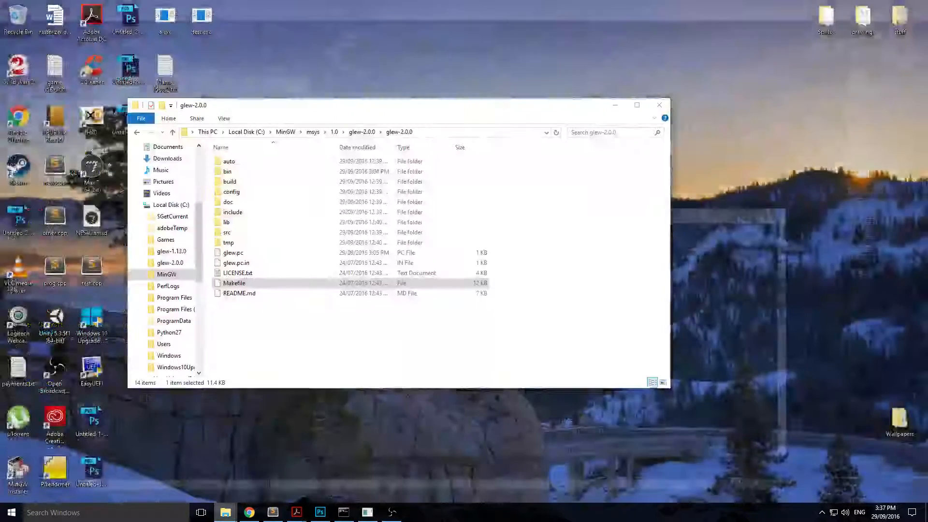
- Browse the drive-root glew-2.0.0 and glew-1.13.0 folders, including the inner source folder
{"action": "double_click", "coordinate": [234, 282]}
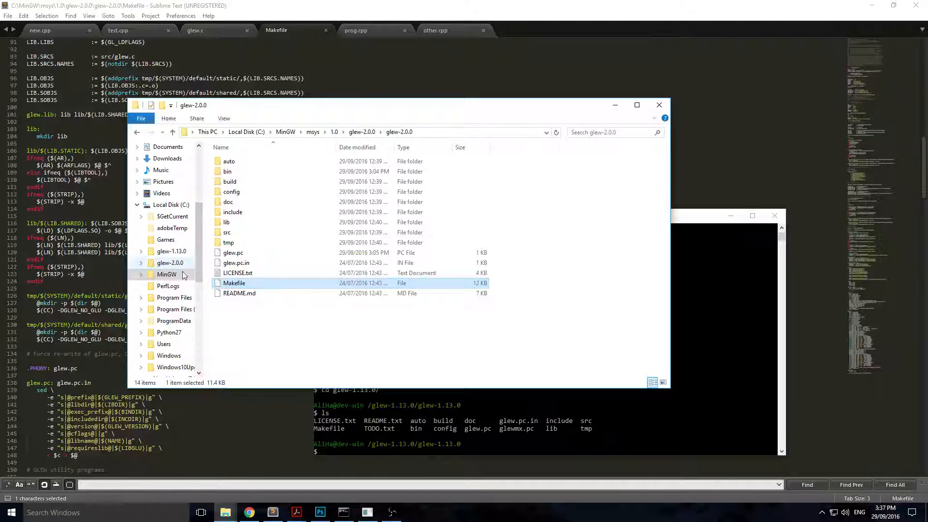
{"action": "left_click", "coordinate": [170, 263]}
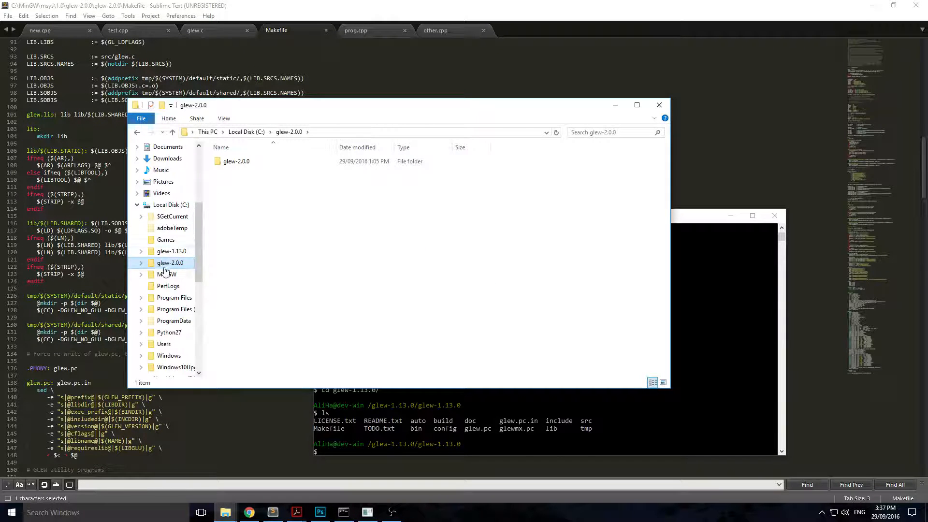
{"action": "left_click", "coordinate": [171, 250]}
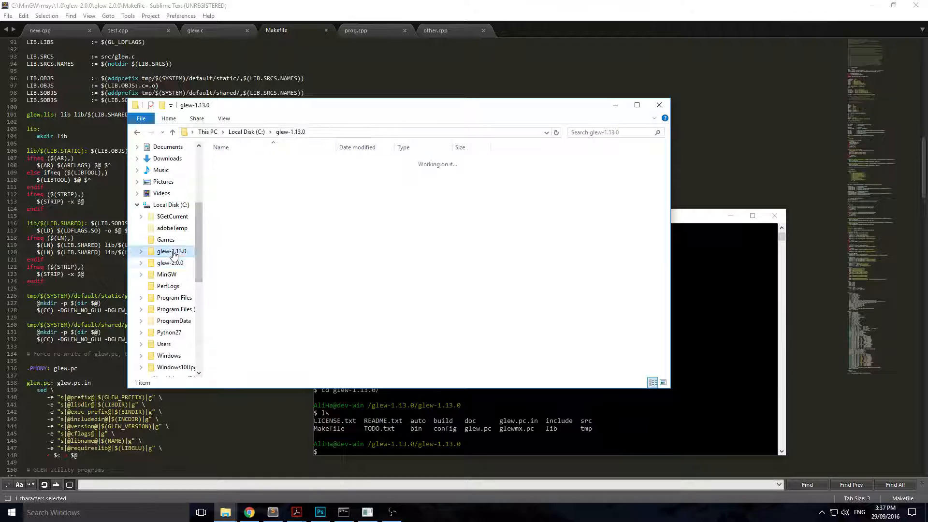
{"action": "double_click", "coordinate": [171, 251]}
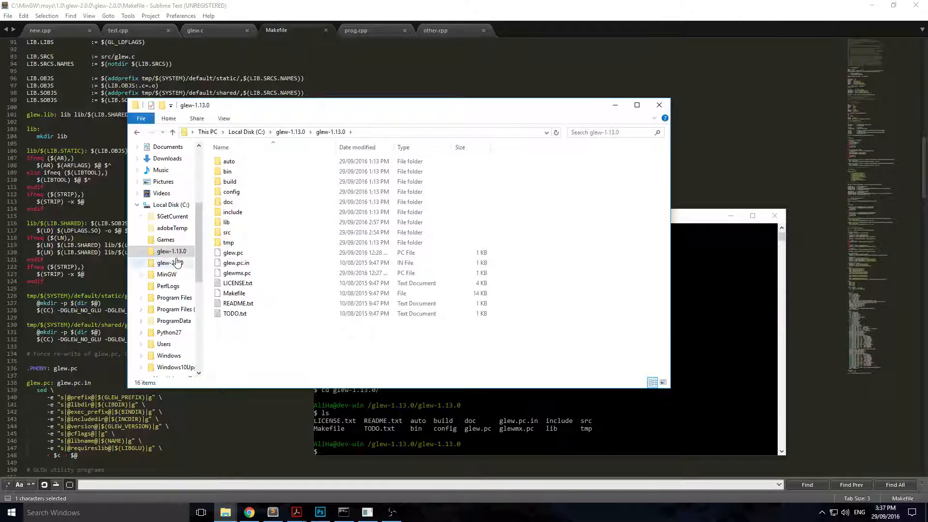
{"action": "scroll", "scroll_direction": "down", "scroll_amount": 3}
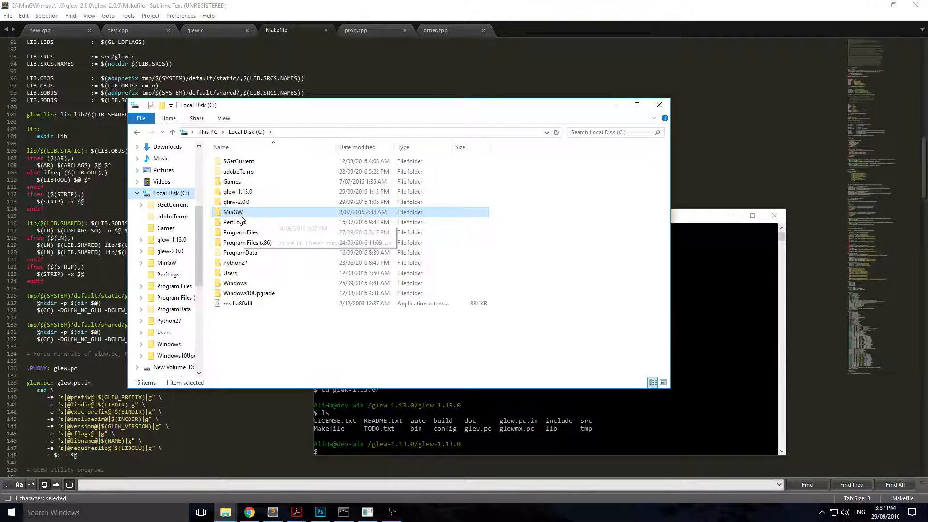
- Navigate into MinGW > msys > 1.0 and select the glew-1.13.0 folder
{"action": "double_click", "coordinate": [233, 211]}
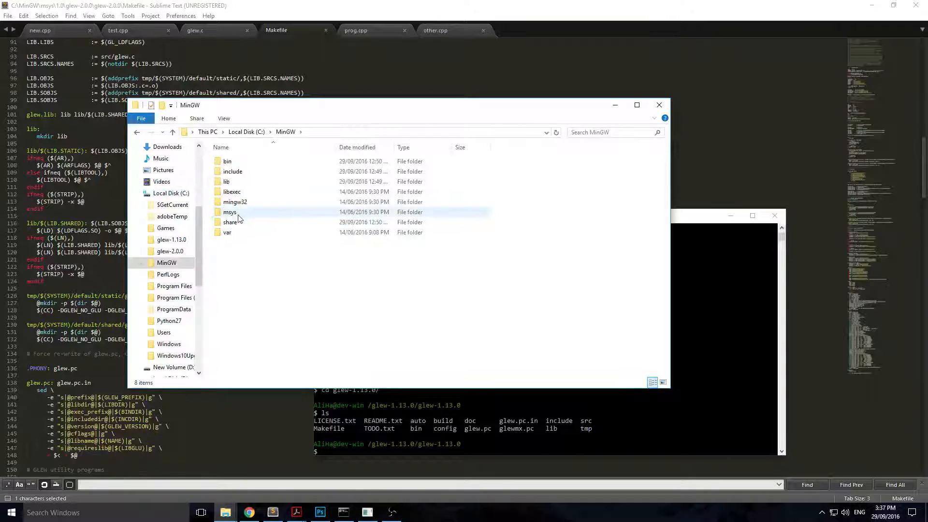
{"action": "double_click", "coordinate": [229, 212]}
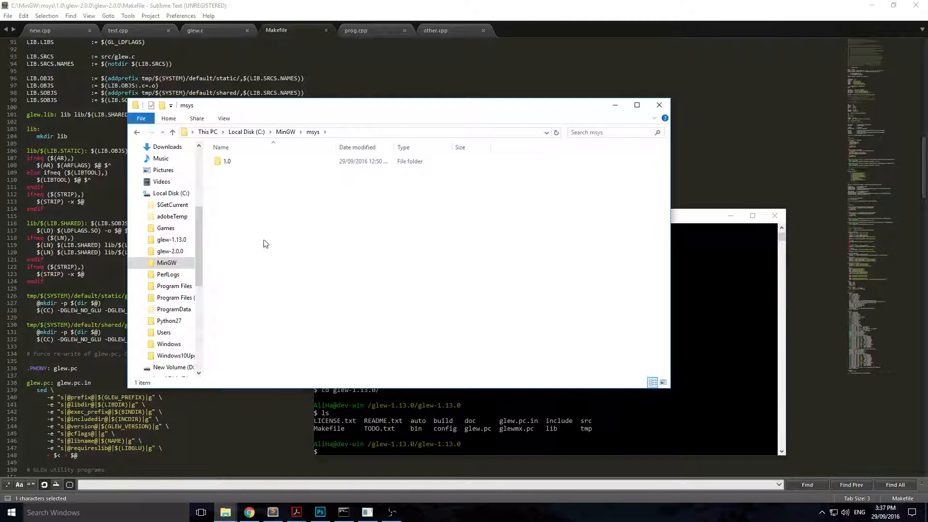
{"action": "double_click", "coordinate": [227, 161]}
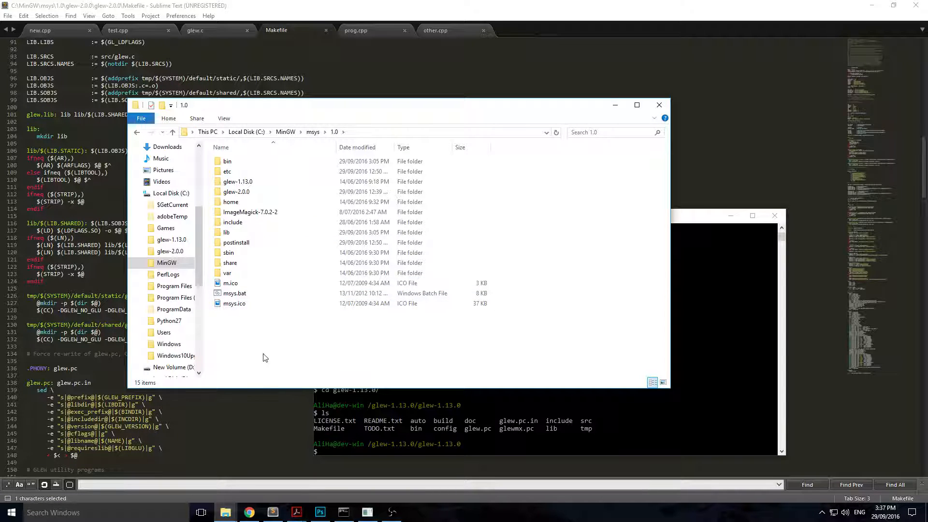
{"action": "mouse_move", "coordinate": [273, 338]}
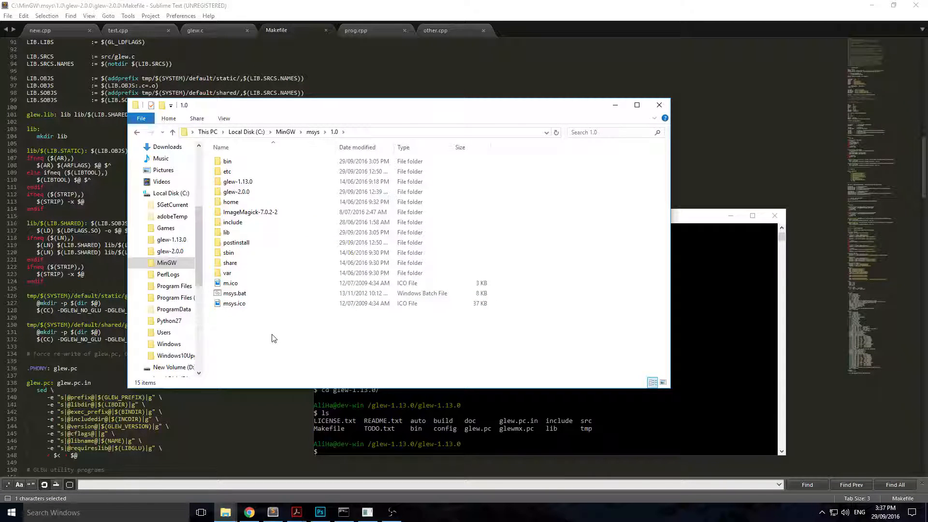
{"action": "mouse_move", "coordinate": [259, 155]}
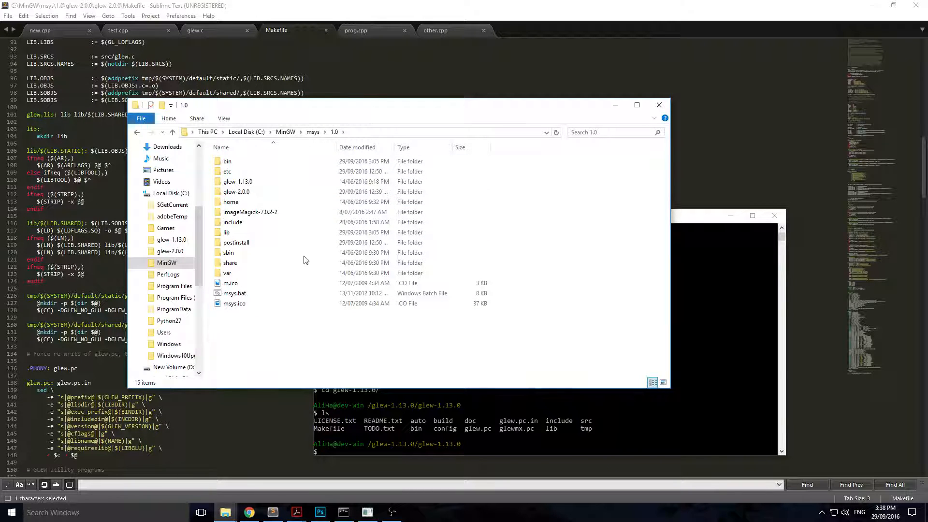
{"action": "left_click", "coordinate": [227, 160]}
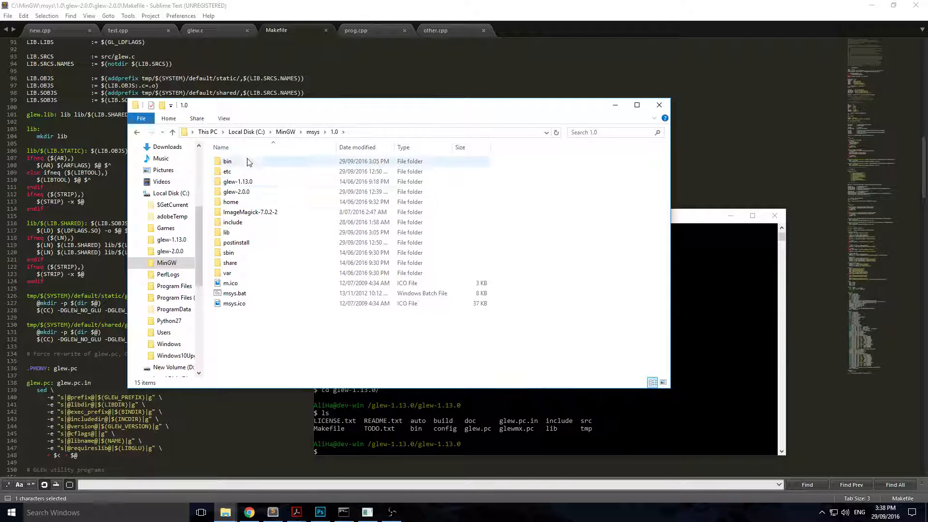
{"action": "left_click", "coordinate": [237, 181]}
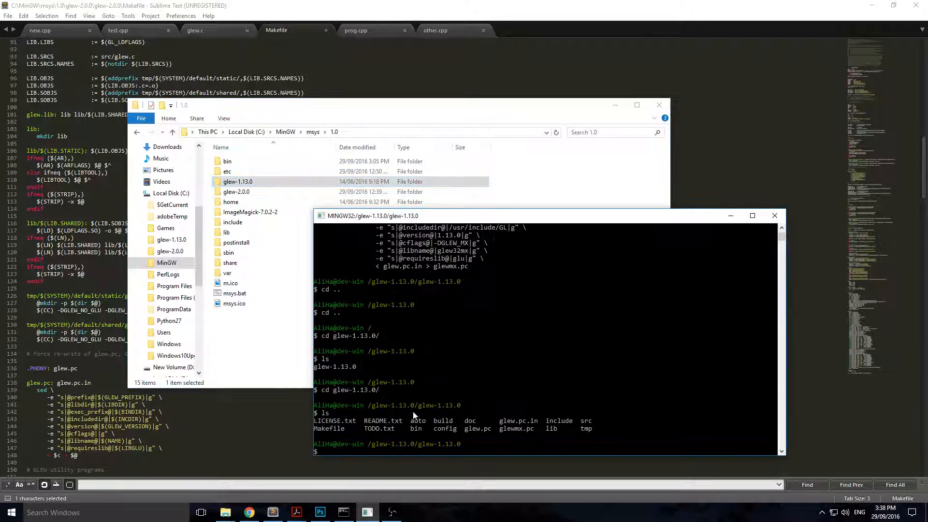
- Clear the terminal and change to the MSYS root directory
{"action": "type", "text": "cle"}
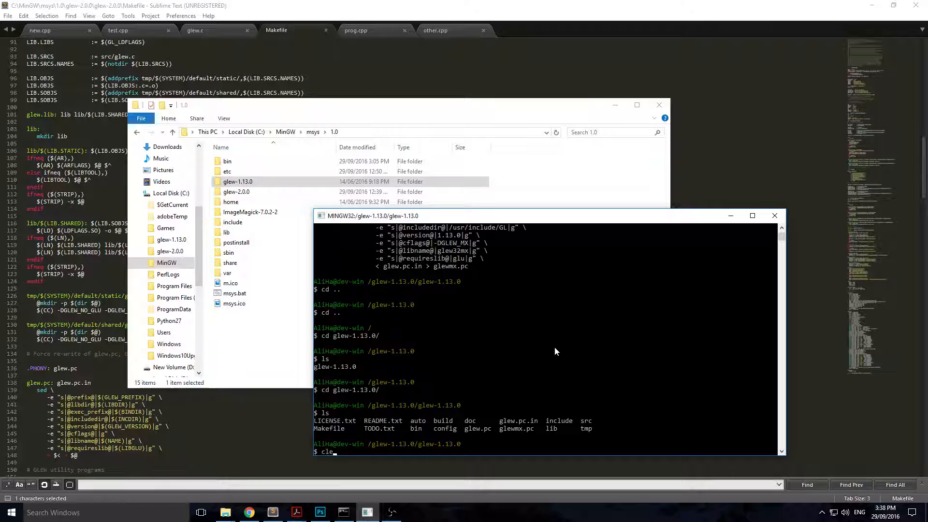
{"action": "key", "text": "Return"}
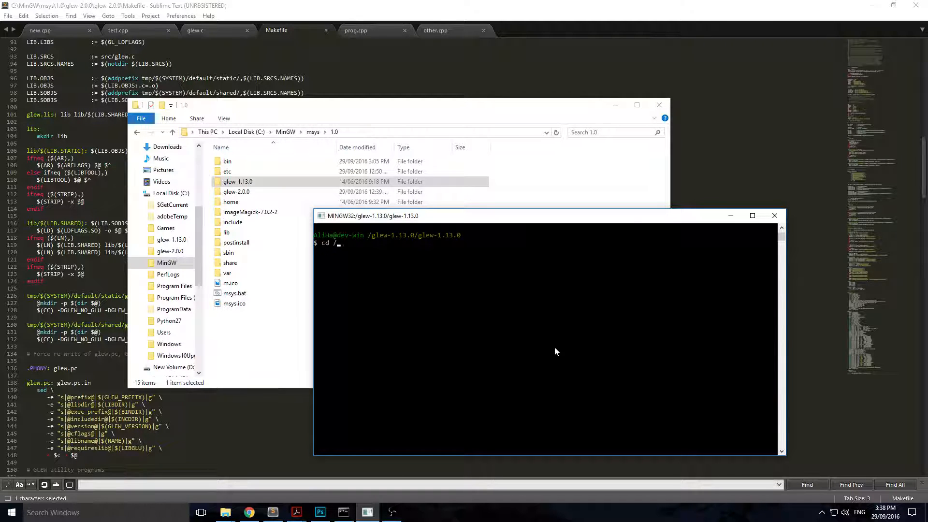
{"action": "key", "text": "Return"}
{"action": "type", "text": "ls"}
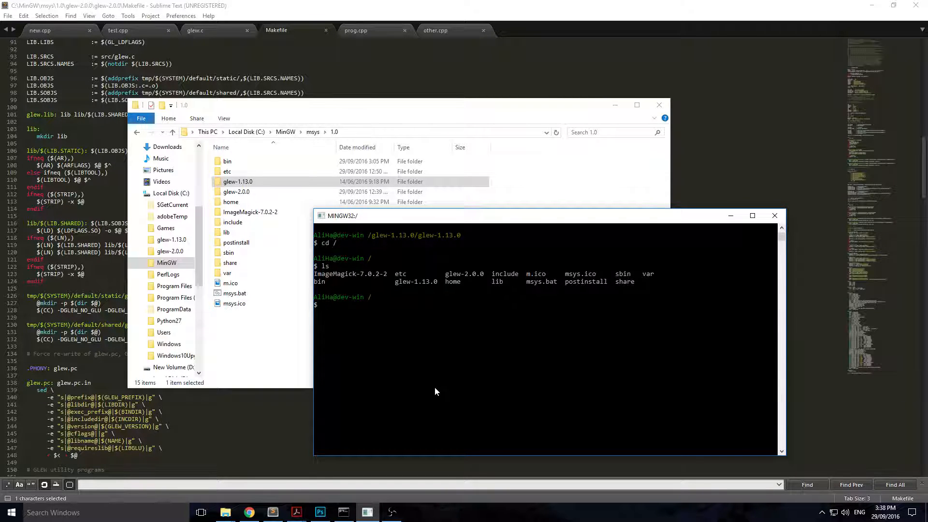
- Change into glew-1.13.0 and then its inner glew-1.13.0 source directory
{"action": "type", "text": "cd glew-1.13.0/"}
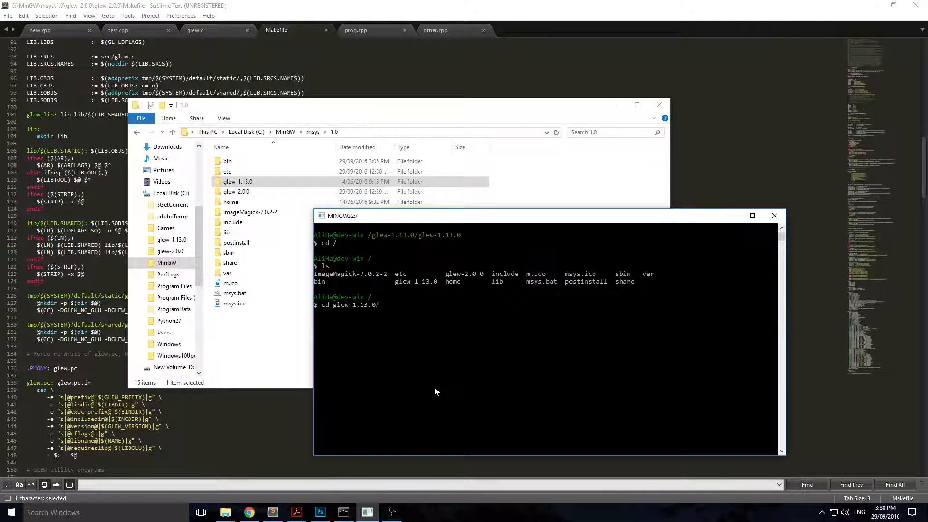
{"action": "key", "text": "Return"}
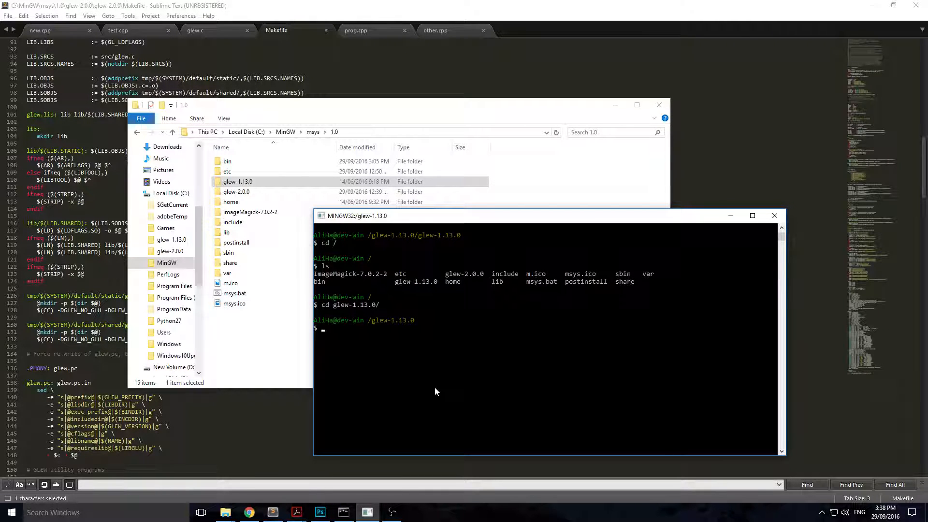
{"action": "type", "text": "cd"}
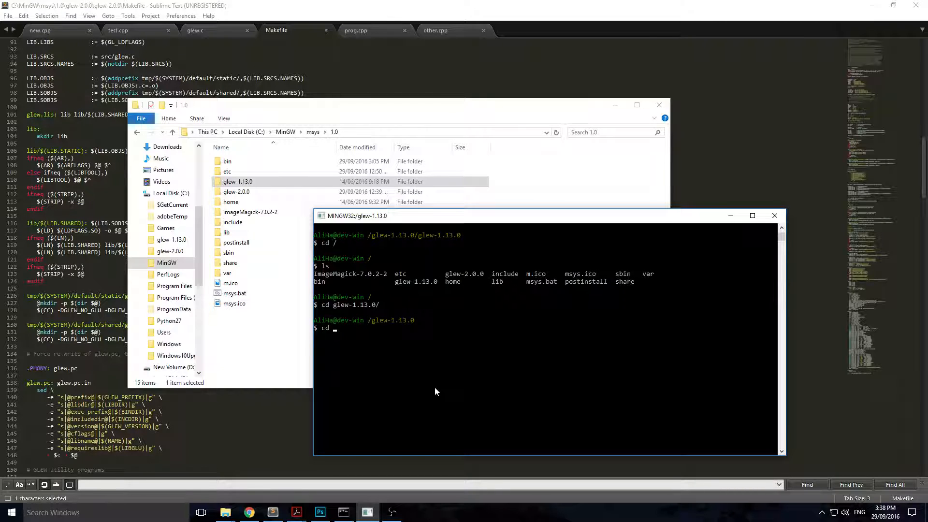
{"action": "key", "text": "Return"}
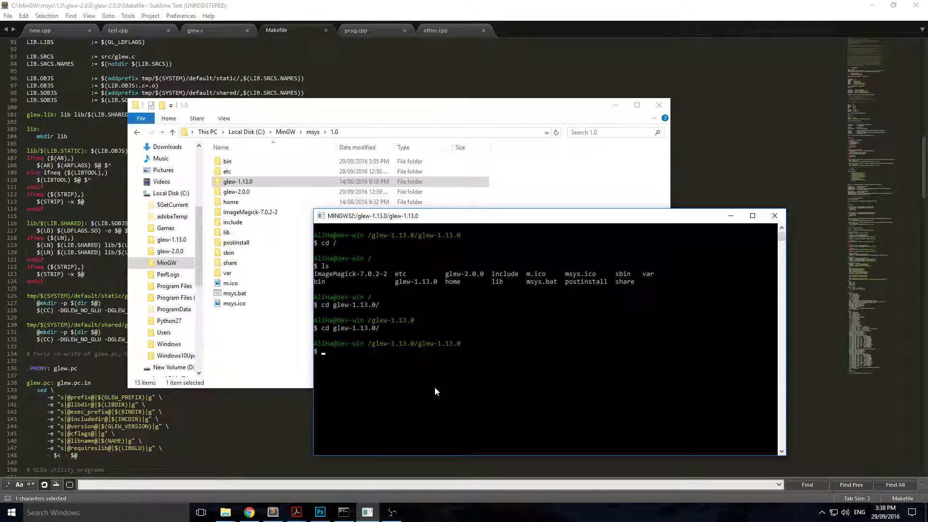
{"action": "type", "text": "l"}
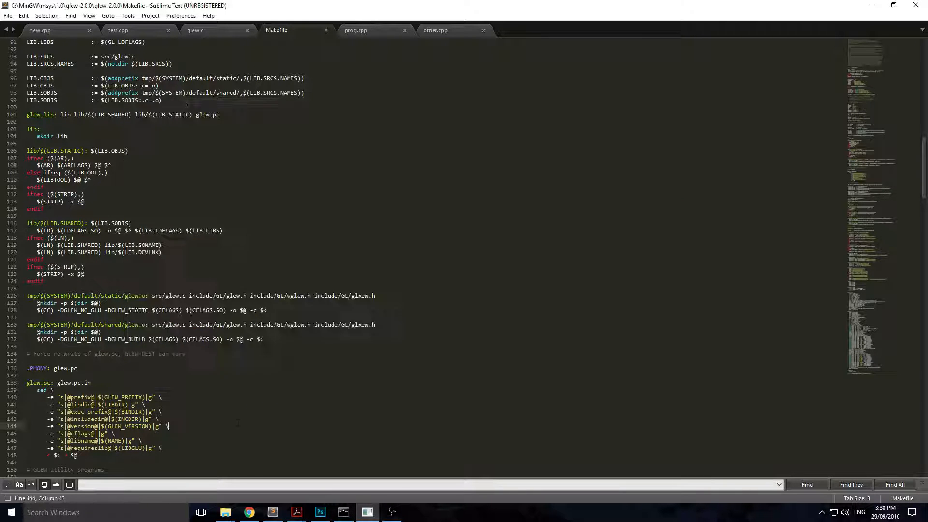
- Review the Makefile install targets, then run make to build GLEW 1.13.0
{"action": "scroll", "scroll_direction": "down", "scroll_amount": 3}
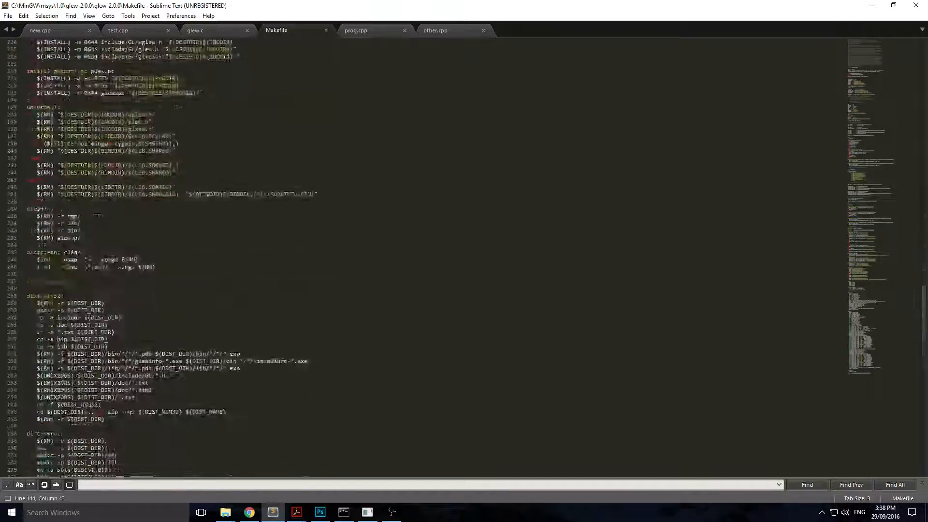
{"action": "scroll", "scroll_direction": "up", "scroll_amount": 3}
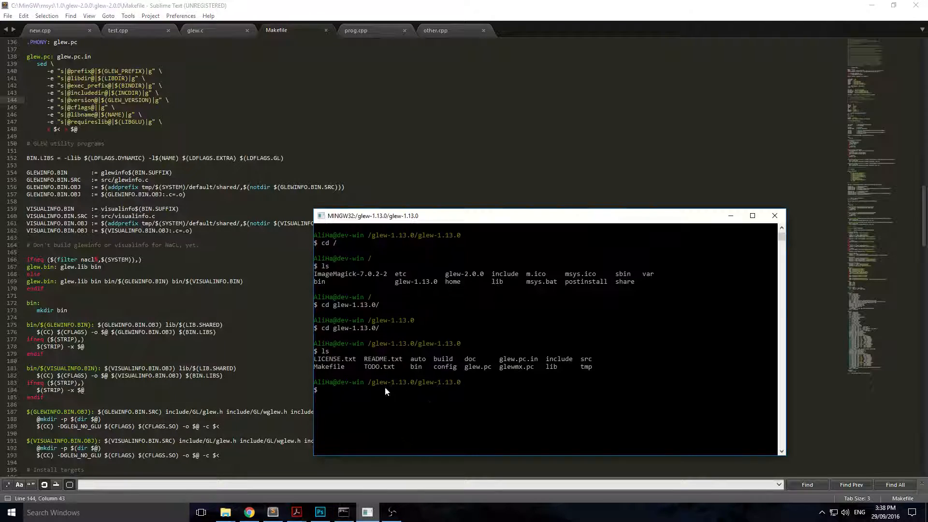
{"action": "scroll", "scroll_direction": "down", "scroll_amount": 3}
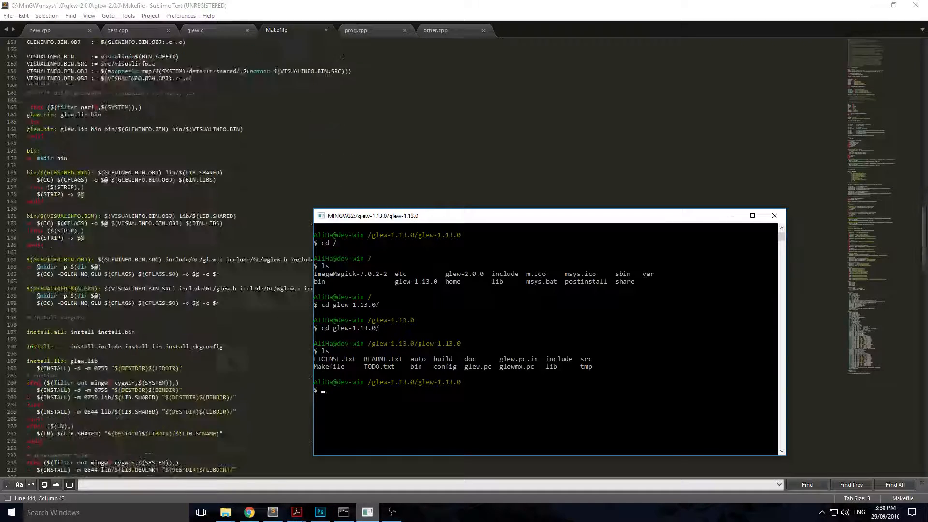
{"action": "scroll", "scroll_direction": "down", "scroll_amount": 3}
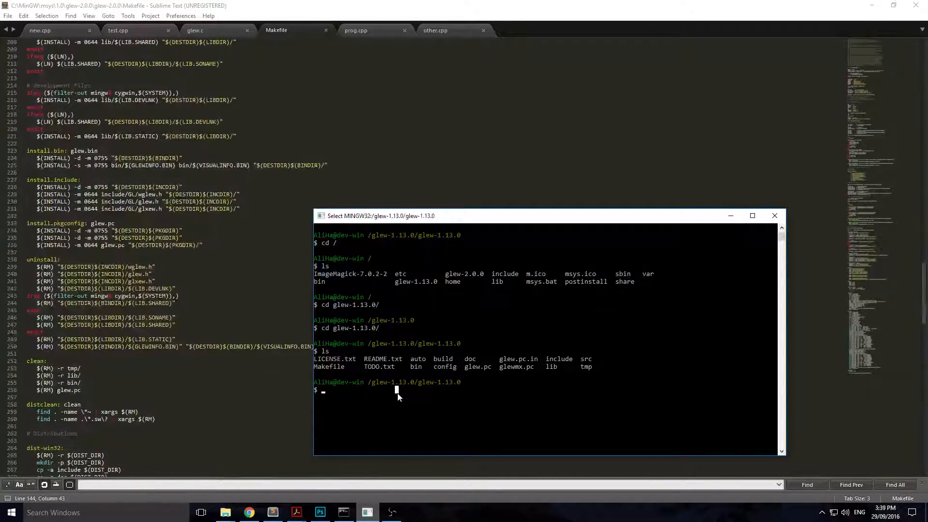
{"action": "mouse_move", "coordinate": [356, 403]}
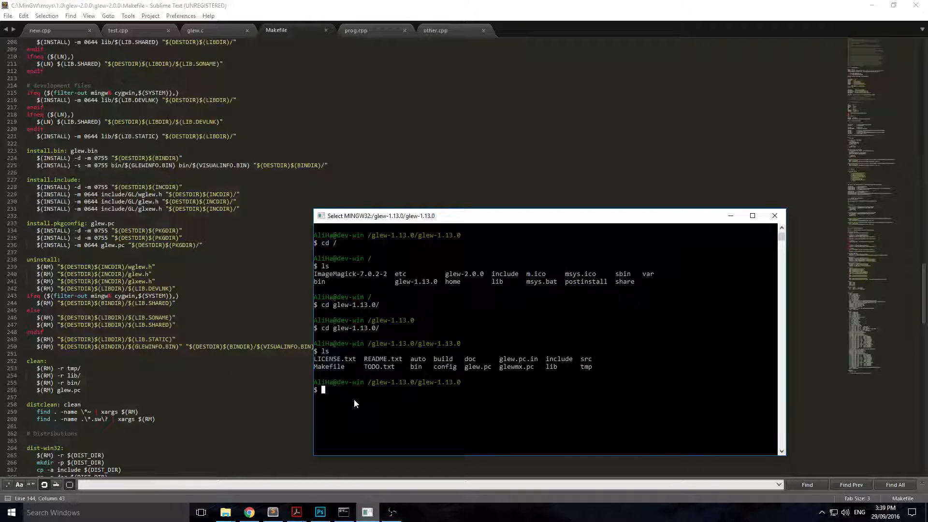
{"action": "type", "text": "make"}
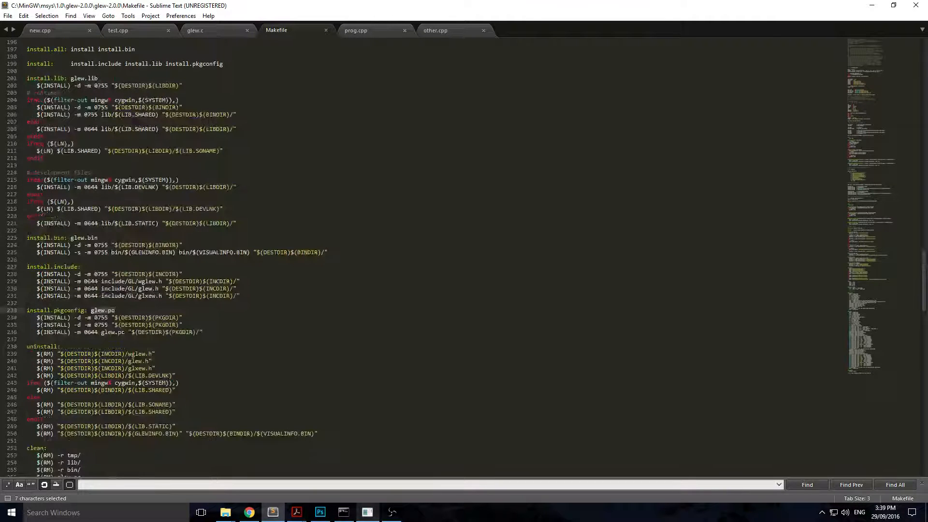
{"action": "scroll", "scroll_direction": "down", "scroll_amount": 3}
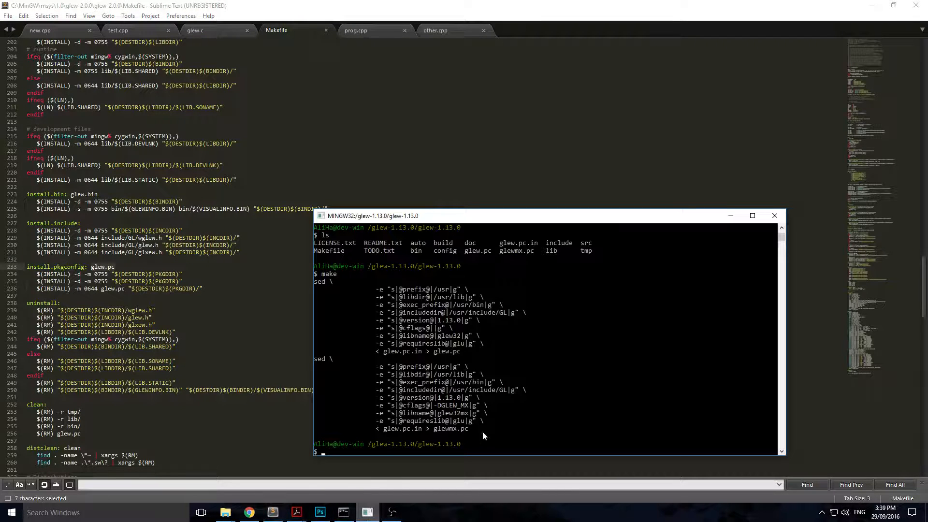
- Finish the GLEW 1.13.0 build and enter the make install command
{"action": "double_click", "coordinate": [450, 429]}
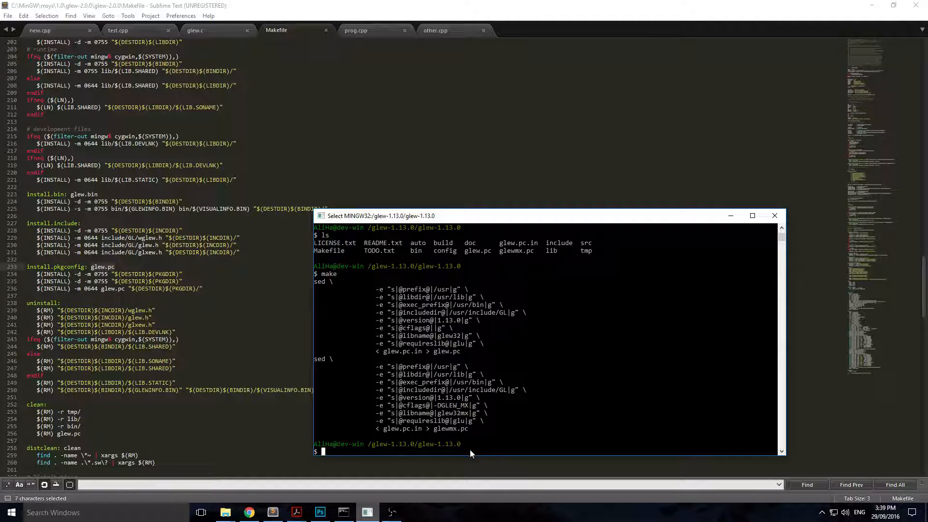
{"action": "mouse_move", "coordinate": [367, 344]}
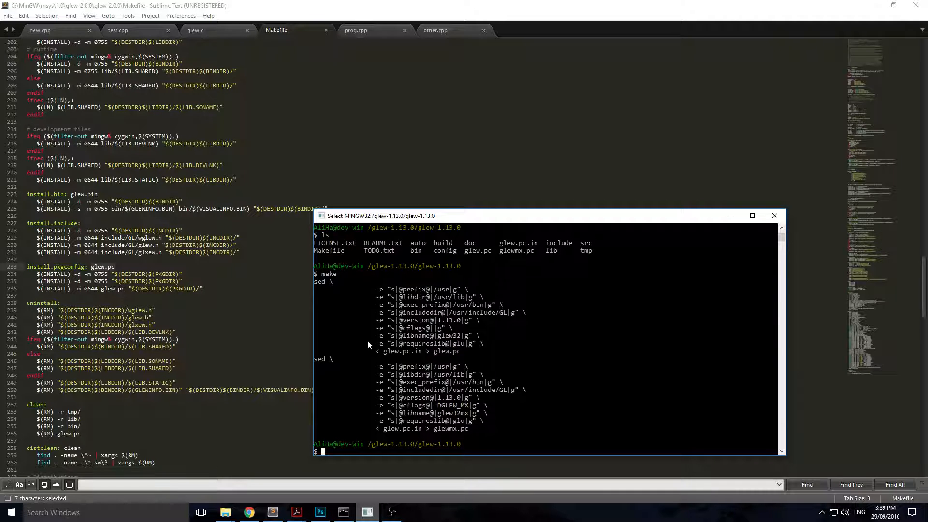
{"action": "type", "text": "make install"}
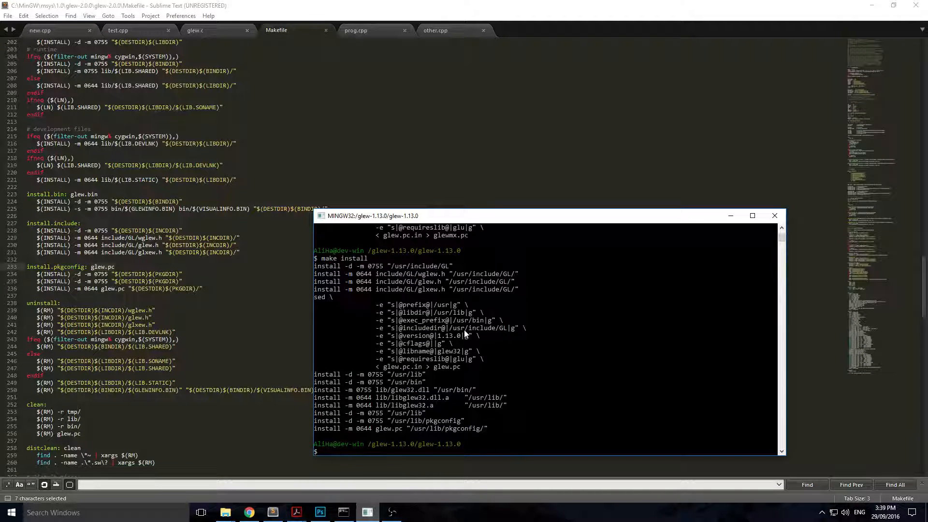
{"action": "mouse_move", "coordinate": [411, 275]}
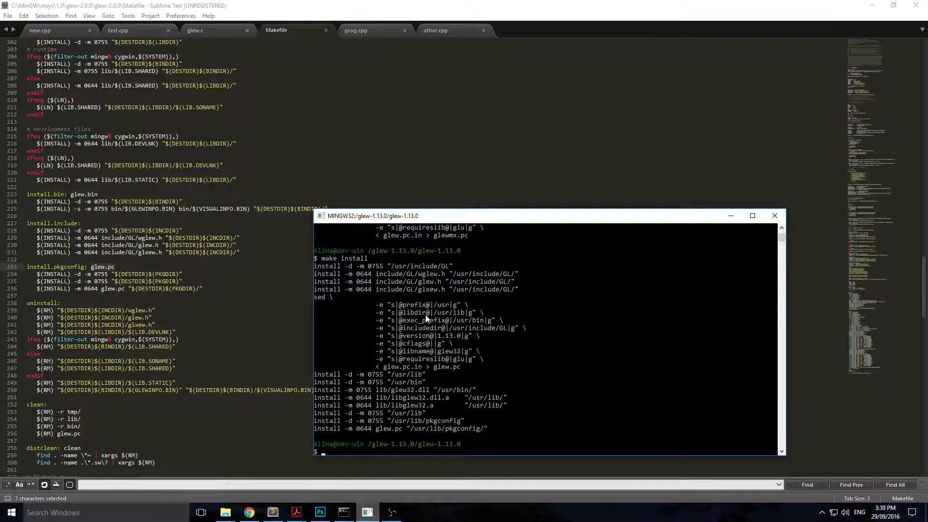
{"action": "mouse_move", "coordinate": [462, 281]}
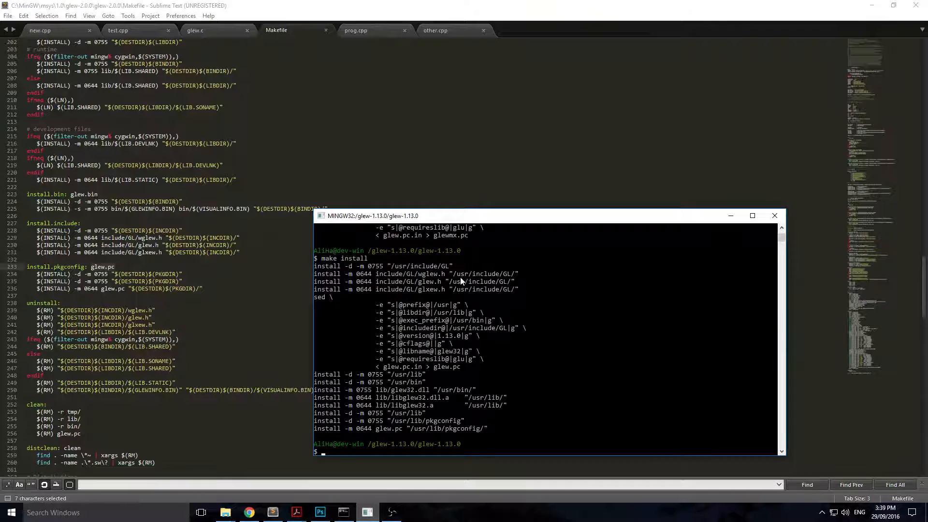
{"action": "mouse_move", "coordinate": [488, 328]}
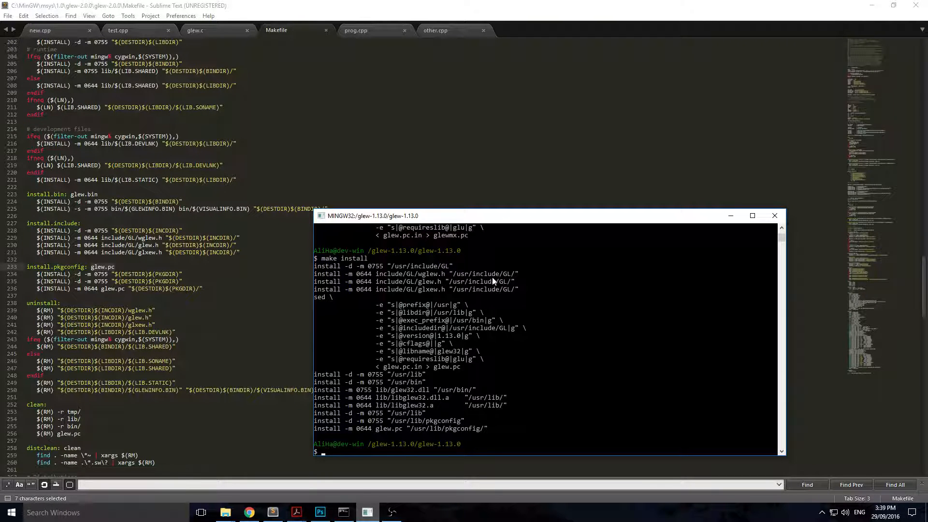
{"action": "mouse_move", "coordinate": [423, 289]}
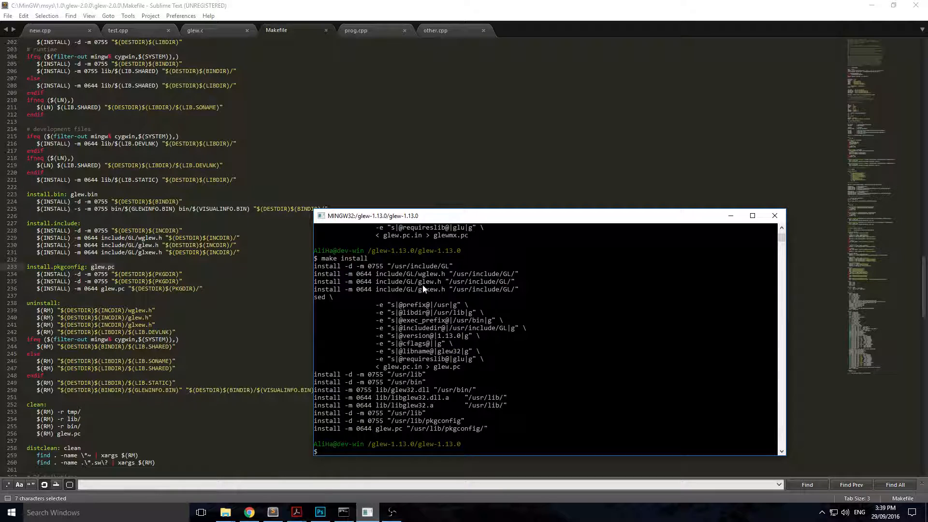
- Review the make install output paths and bring up the MinGW msys 1.0 folder
{"action": "scroll", "scroll_direction": "down", "scroll_amount": 3}
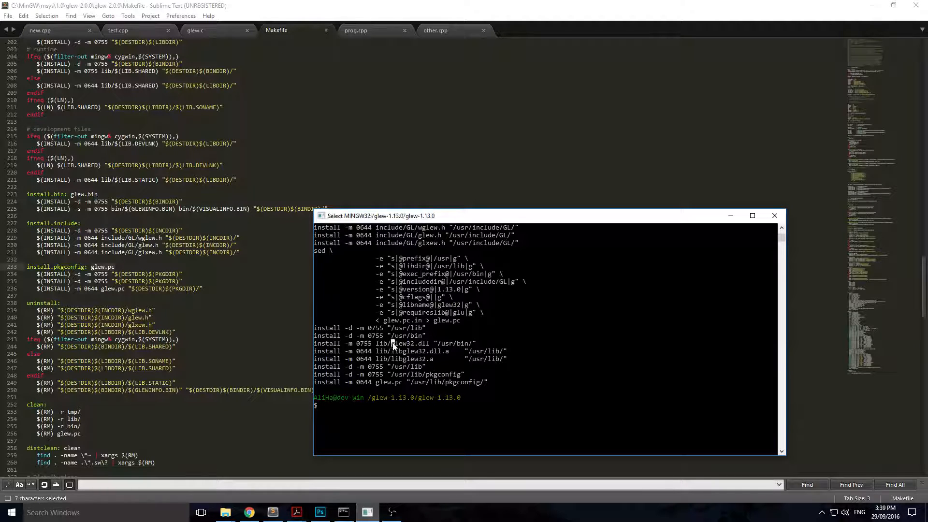
{"action": "double_click", "coordinate": [409, 343]}
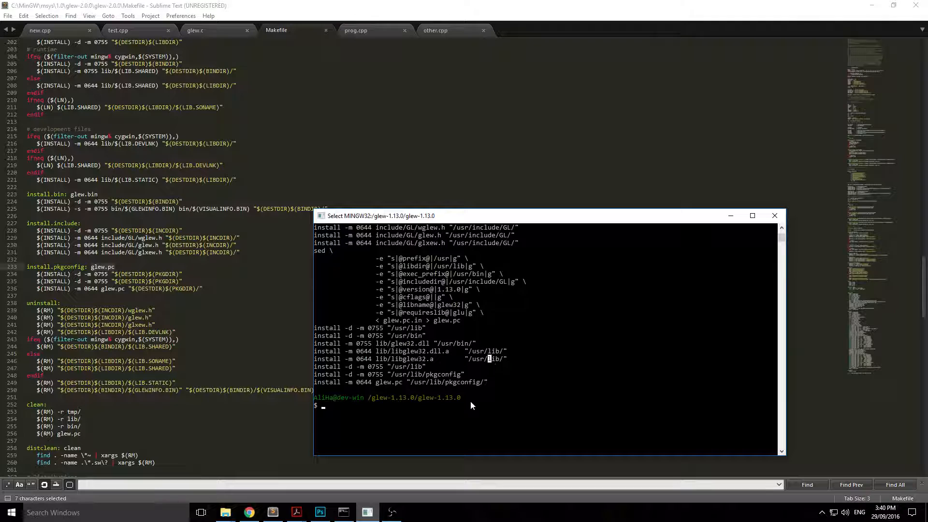
{"action": "mouse_move", "coordinate": [479, 370]}
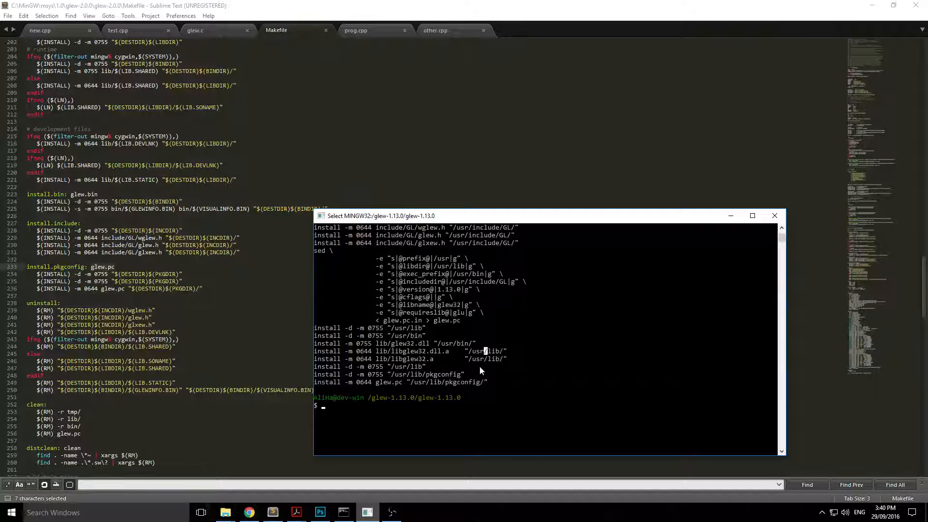
{"action": "mouse_move", "coordinate": [318, 445]}
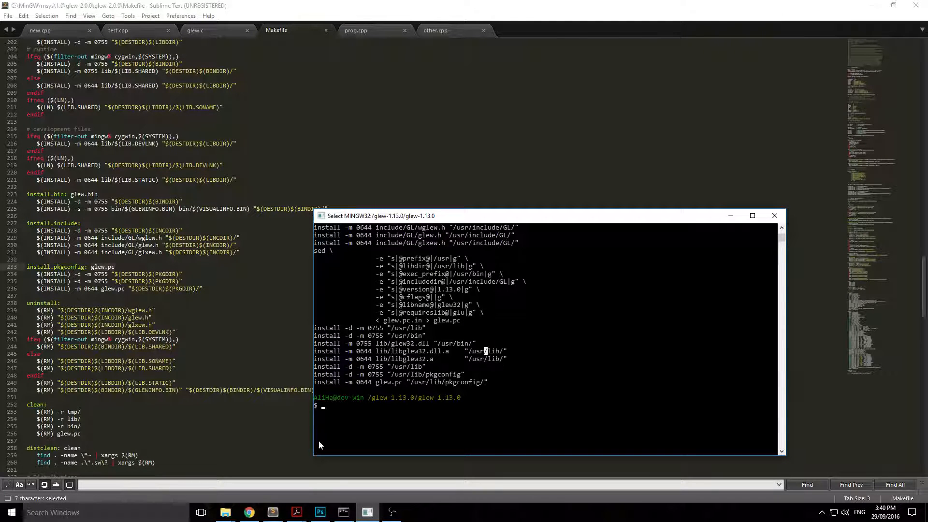
{"action": "left_click", "coordinate": [224, 512]}
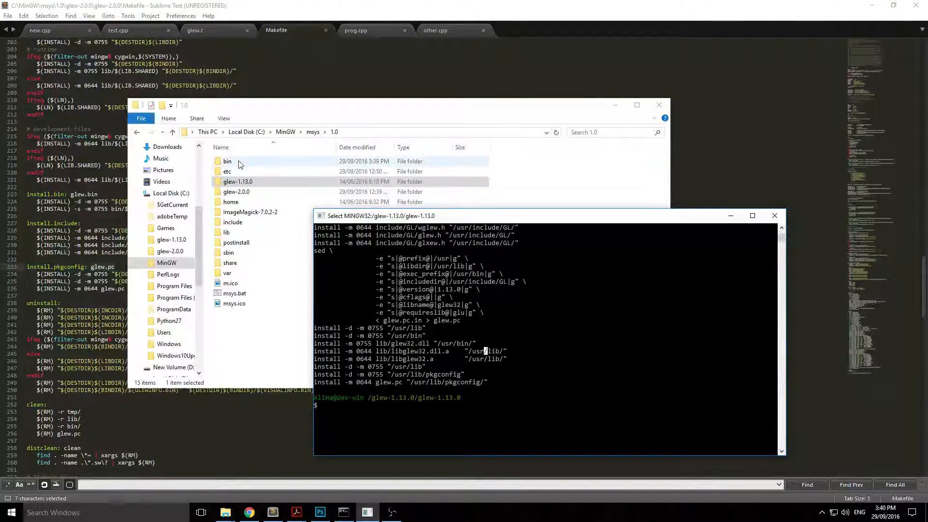
- Find and select the freshly installed glew32.dll in the MSYS bin folder
{"action": "double_click", "coordinate": [227, 161]}
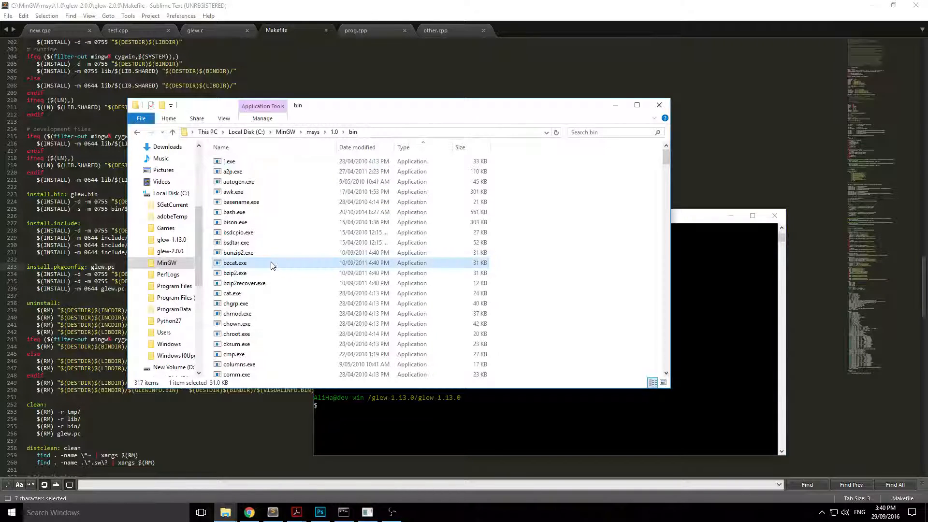
{"action": "scroll", "scroll_direction": "down", "scroll_amount": 3}
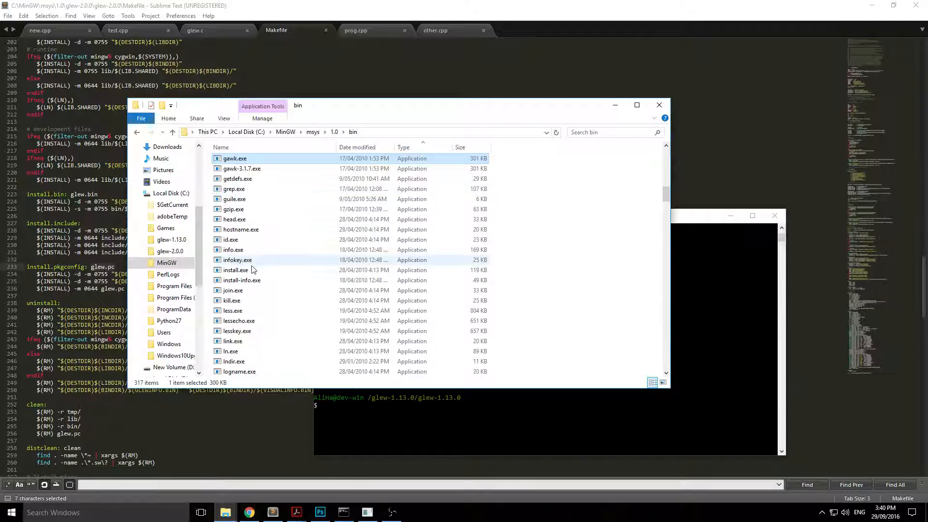
{"action": "mouse_move", "coordinate": [260, 298]}
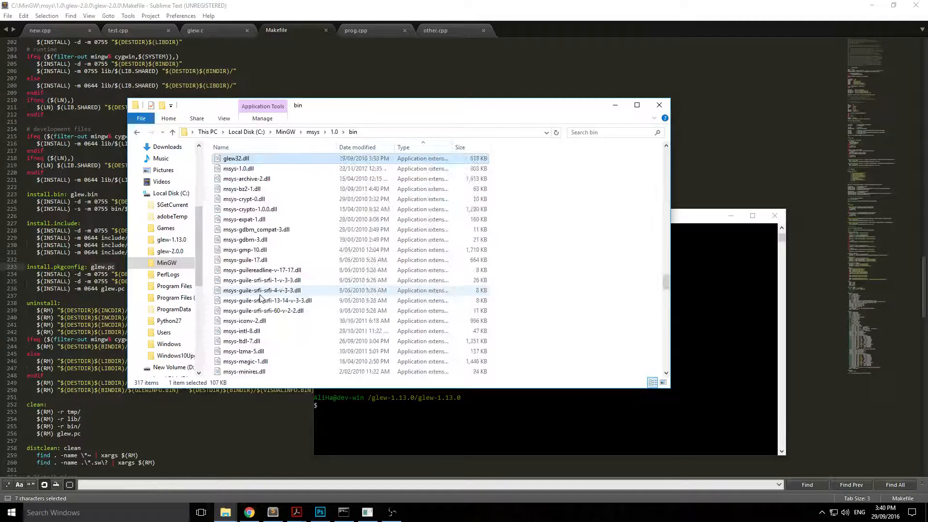
{"action": "scroll", "scroll_direction": "down", "scroll_amount": 3}
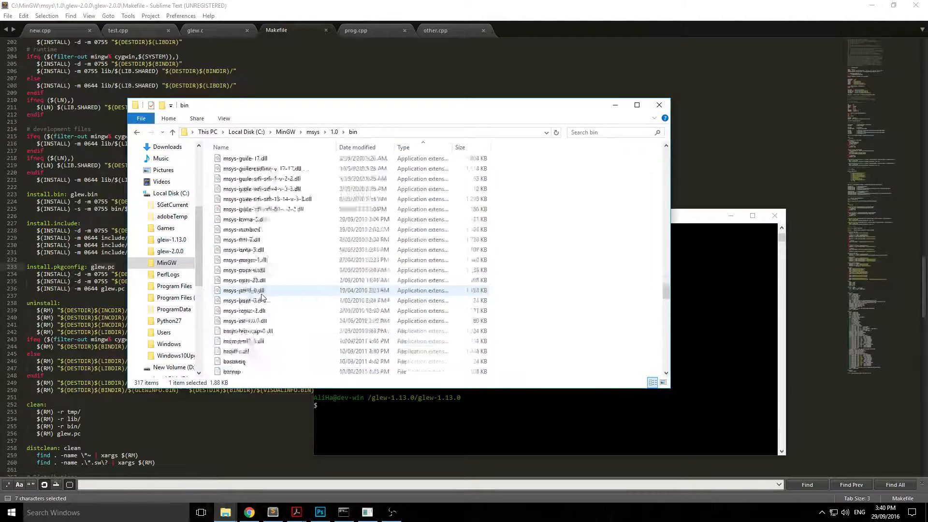
{"action": "scroll", "scroll_direction": "down", "scroll_amount": 3}
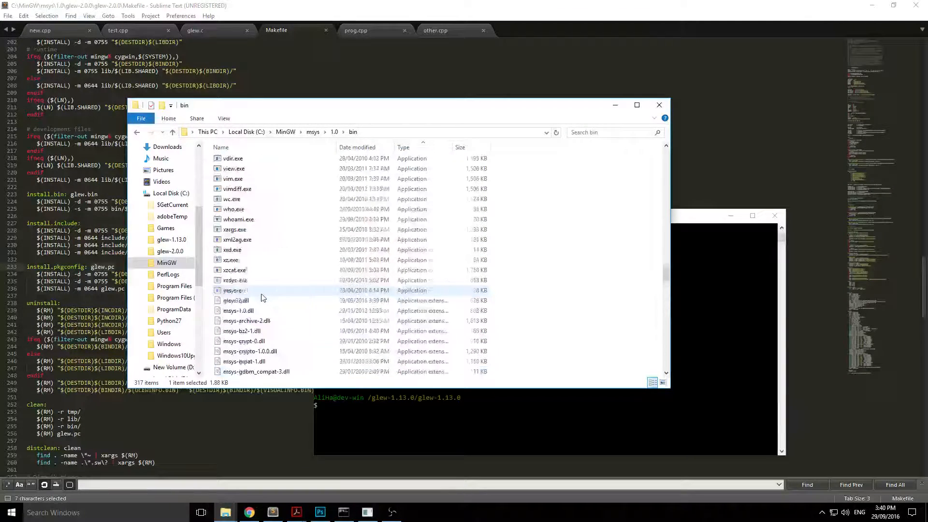
{"action": "scroll", "scroll_direction": "up", "scroll_amount": 3}
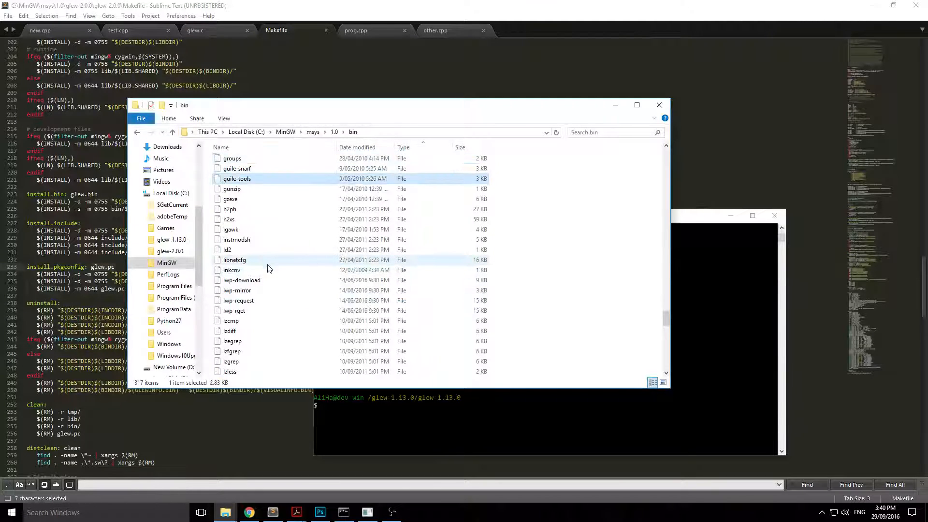
{"action": "left_click", "coordinate": [233, 188]}
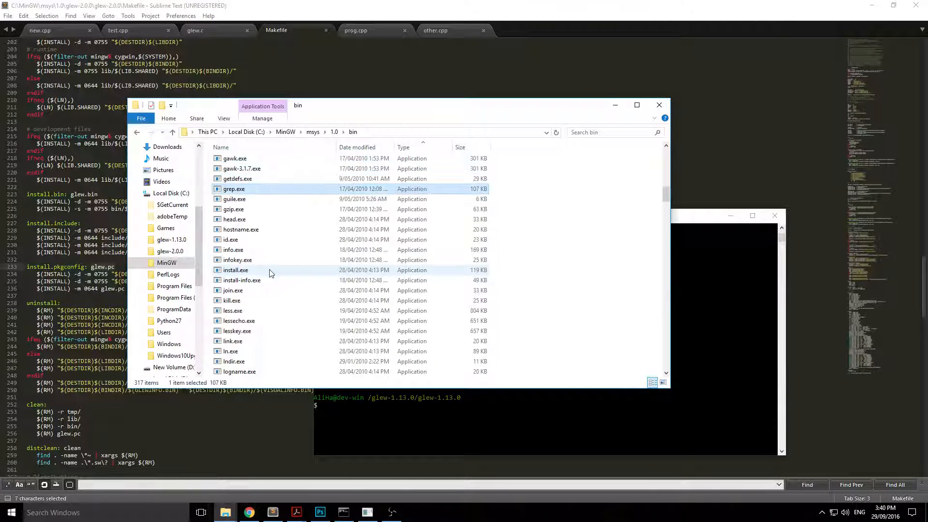
{"action": "left_click", "coordinate": [236, 158]}
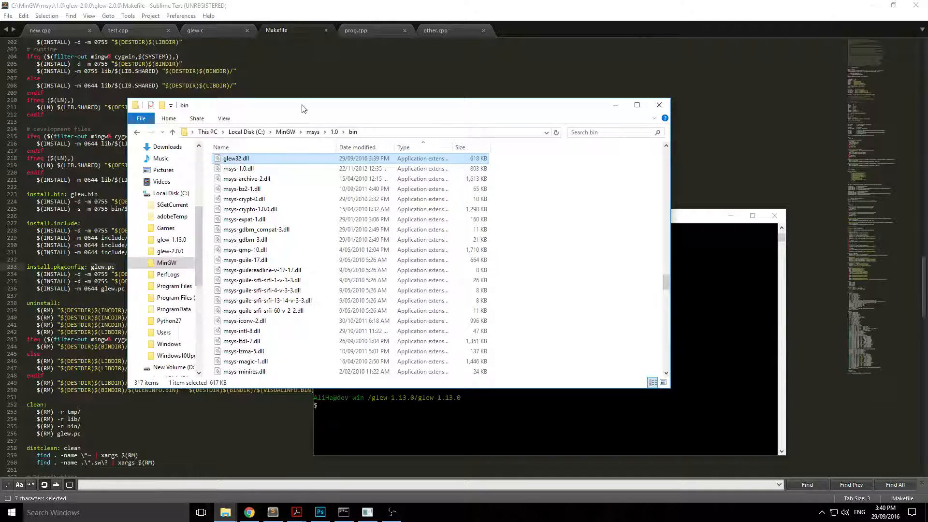
- Go to Windows > System32 and select its existing glew32.dll
{"action": "left_click", "coordinate": [169, 344]}
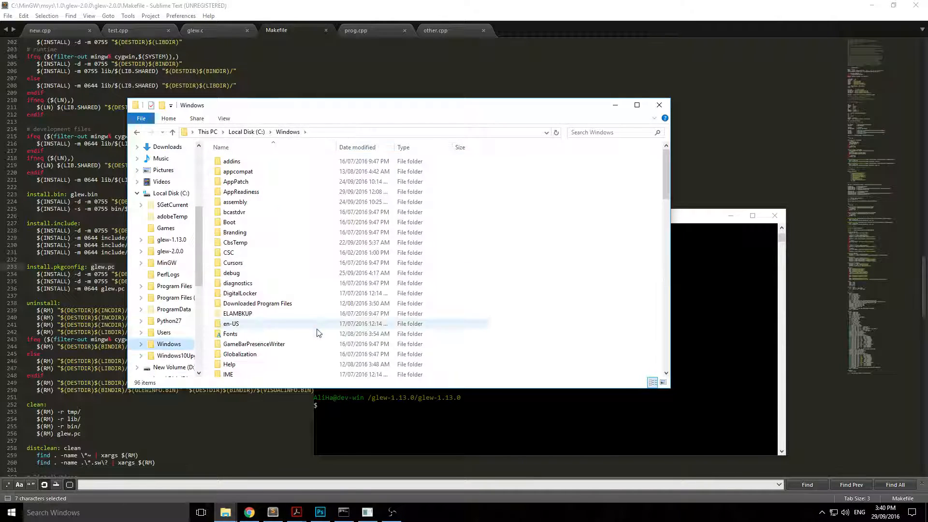
{"action": "scroll", "scroll_direction": "down", "scroll_amount": 3}
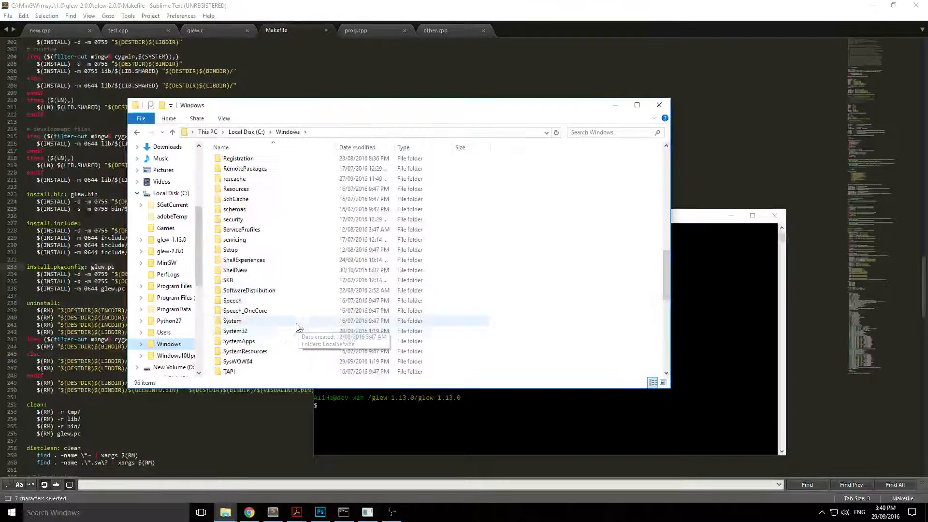
{"action": "double_click", "coordinate": [235, 330]}
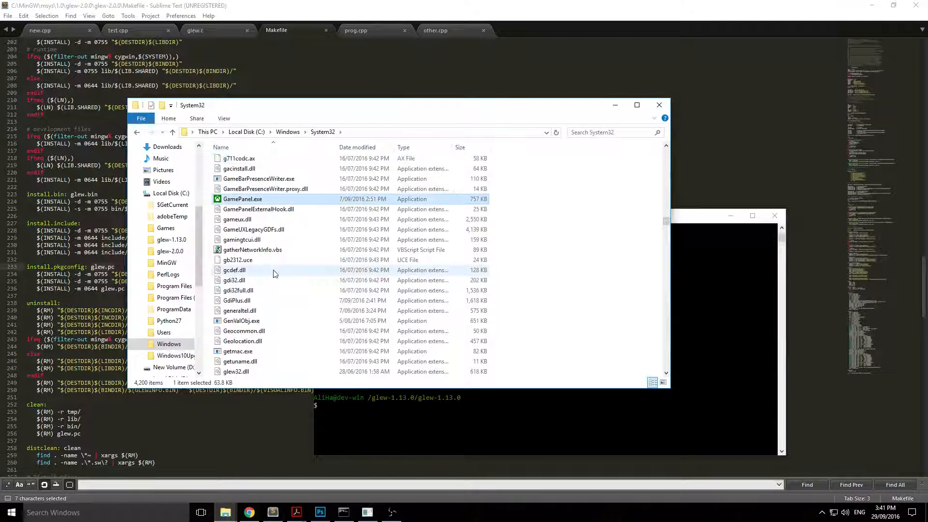
{"action": "left_click", "coordinate": [237, 300]}
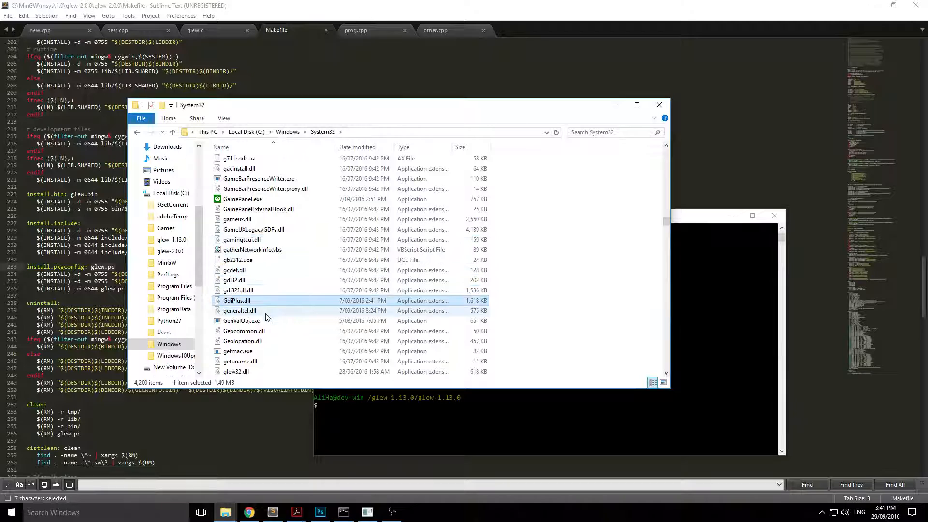
{"action": "left_click", "coordinate": [235, 371]}
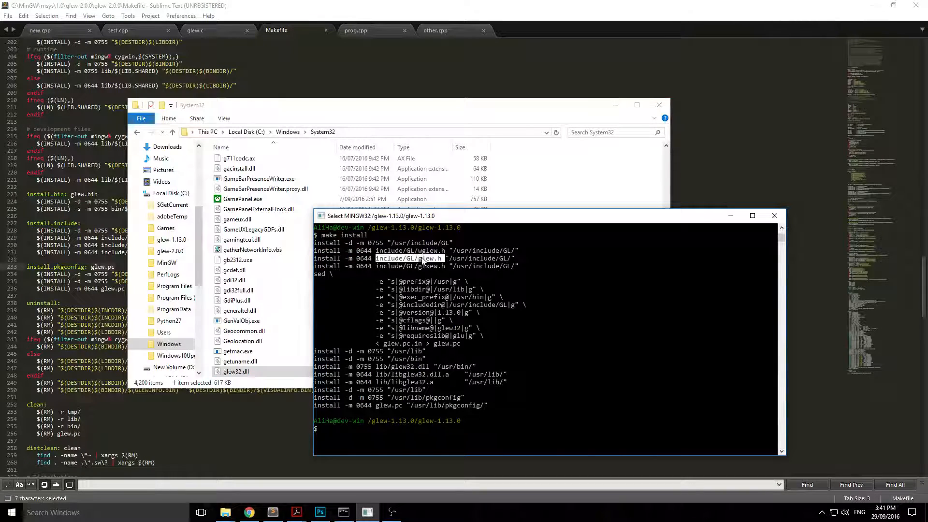
{"action": "mouse_move", "coordinate": [455, 369]}
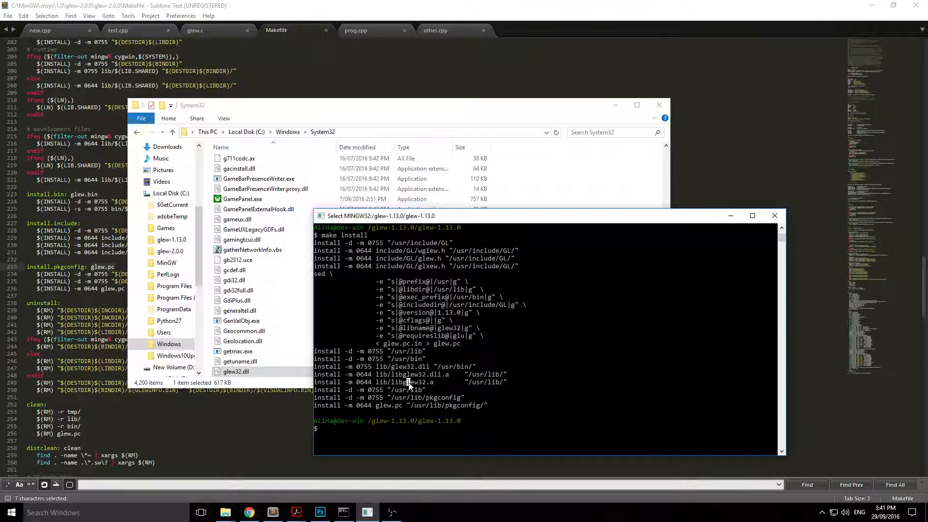
- Highlight the libglew32.a install path in the log, then return to browsing MSYS folders
{"action": "double_click", "coordinate": [404, 382]}
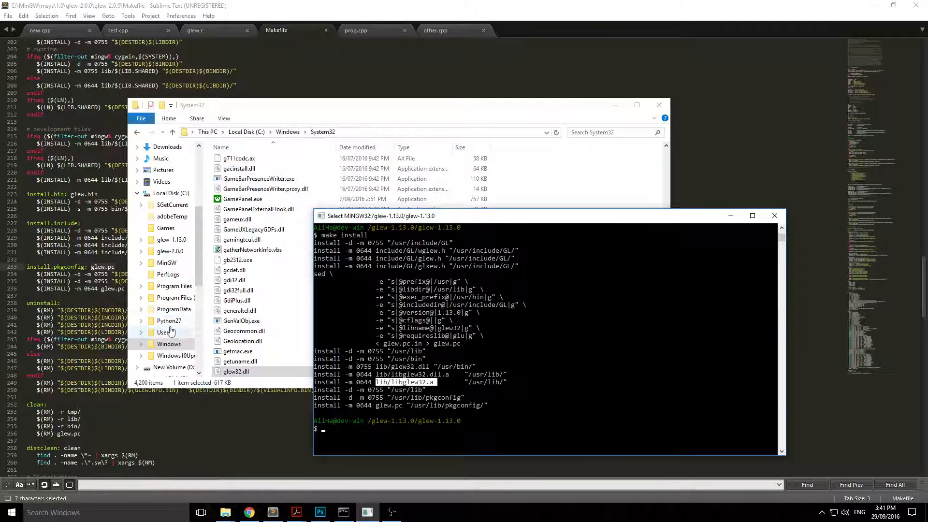
{"action": "left_click", "coordinate": [166, 262]}
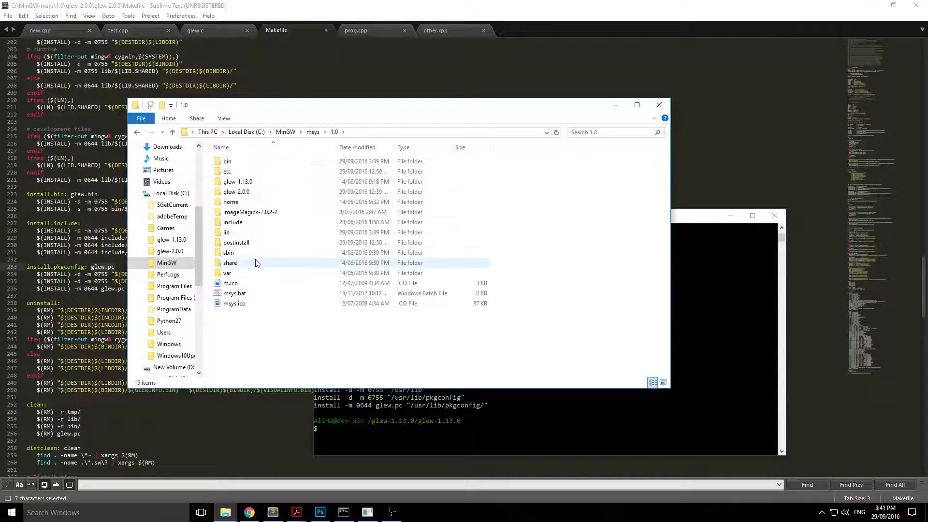
- Select libglew32.a and libglew32.dll.a in MSYS's lib folder, then return to MinGW
{"action": "double_click", "coordinate": [226, 231]}
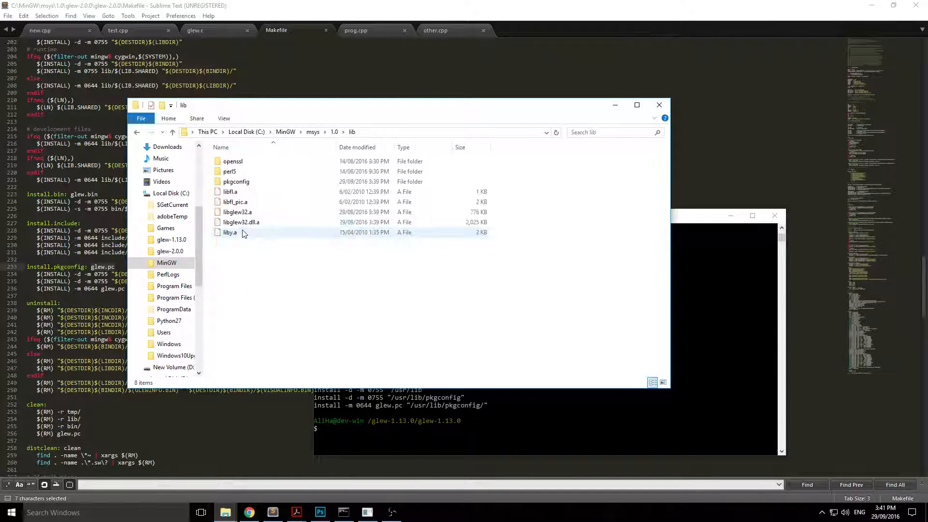
{"action": "mouse_move", "coordinate": [255, 221]}
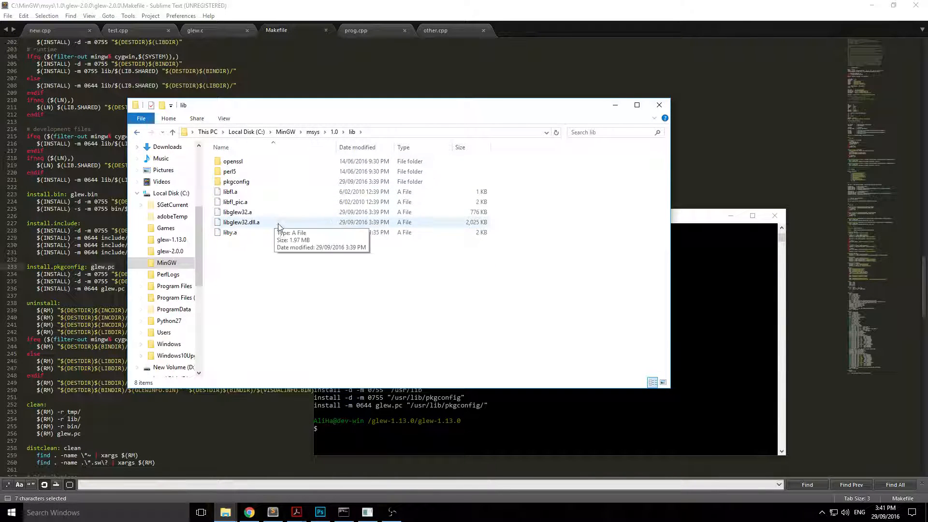
{"action": "left_click", "coordinate": [237, 212]}
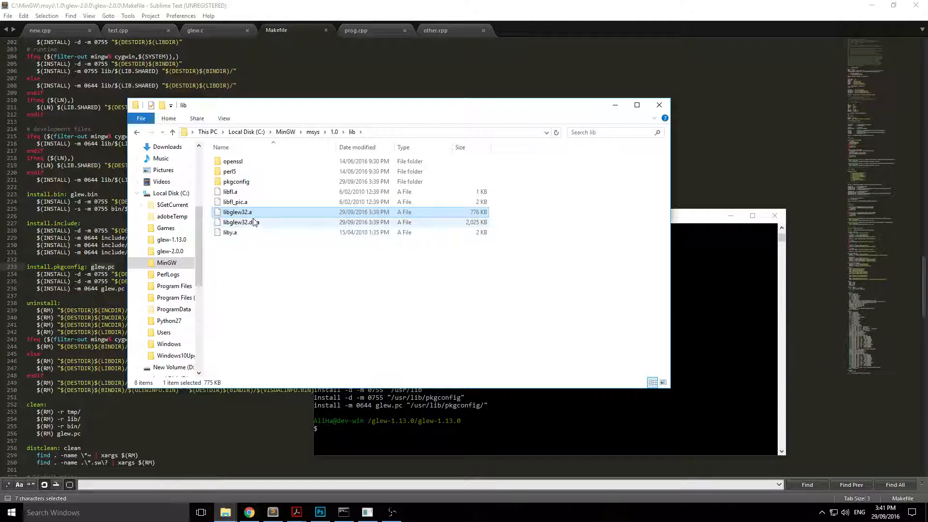
{"action": "left_click", "coordinate": [241, 221]}
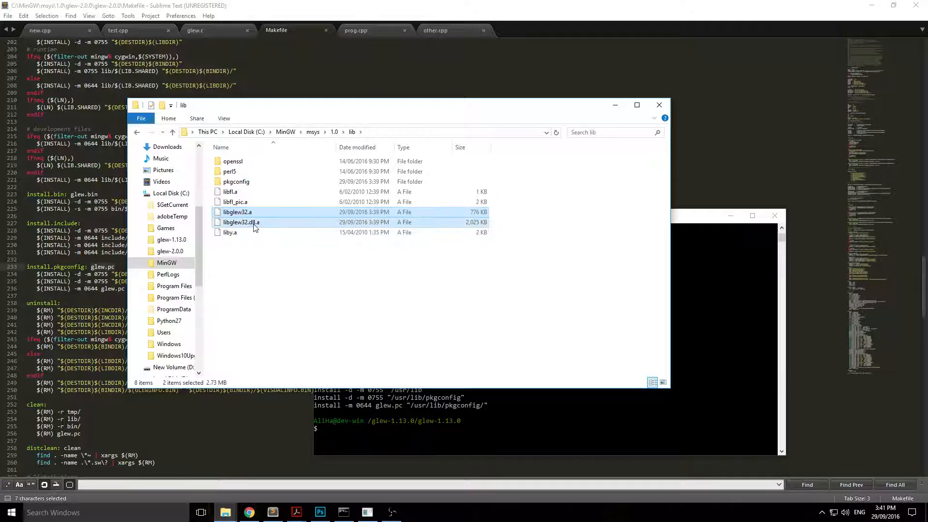
{"action": "right_click", "coordinate": [254, 221]}
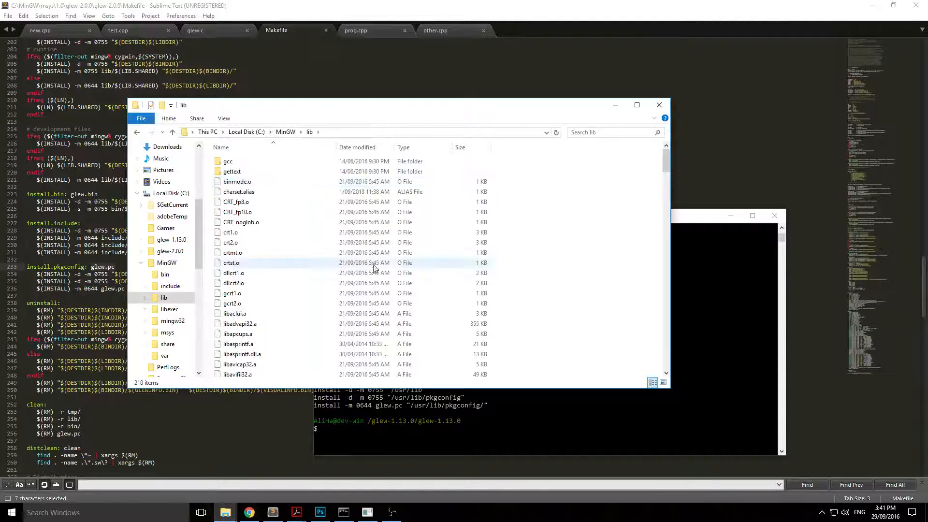
{"action": "scroll", "scroll_direction": "down", "scroll_amount": 3}
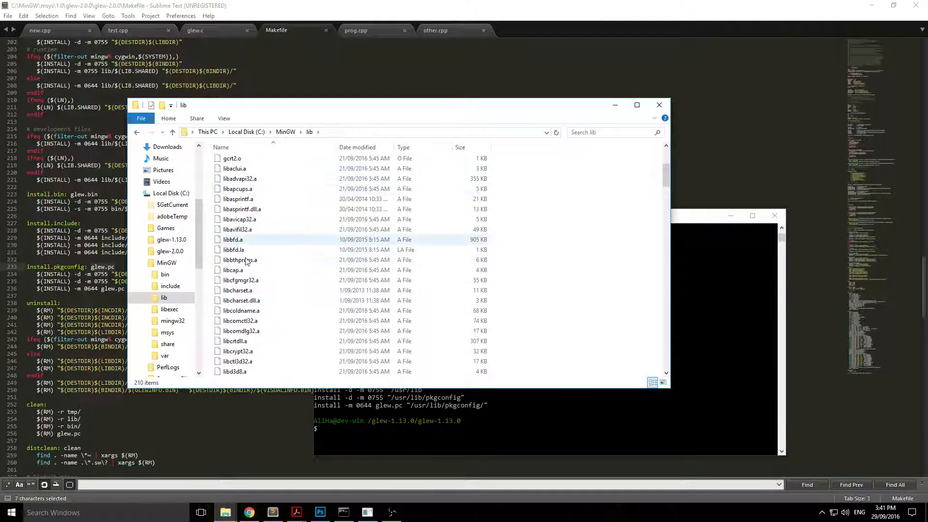
{"action": "scroll", "scroll_direction": "down", "scroll_amount": 3}
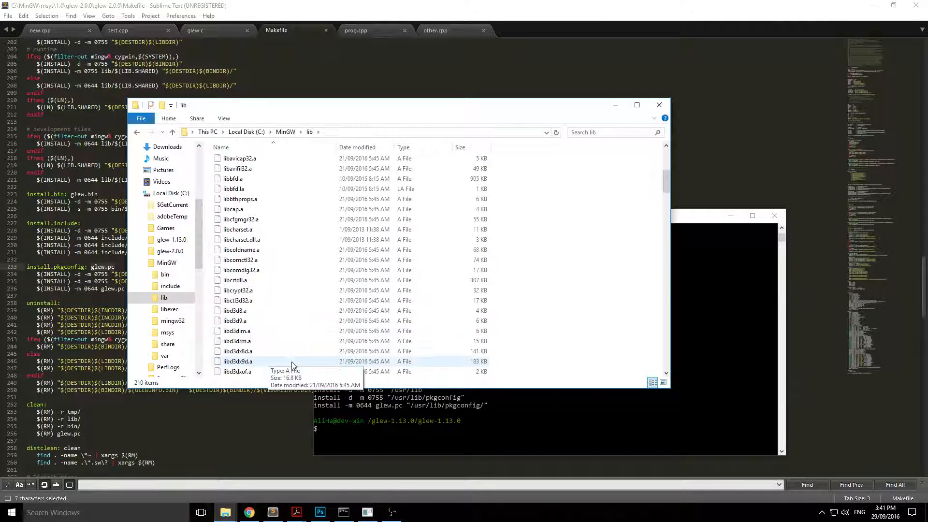
{"action": "scroll", "scroll_direction": "down", "scroll_amount": 3}
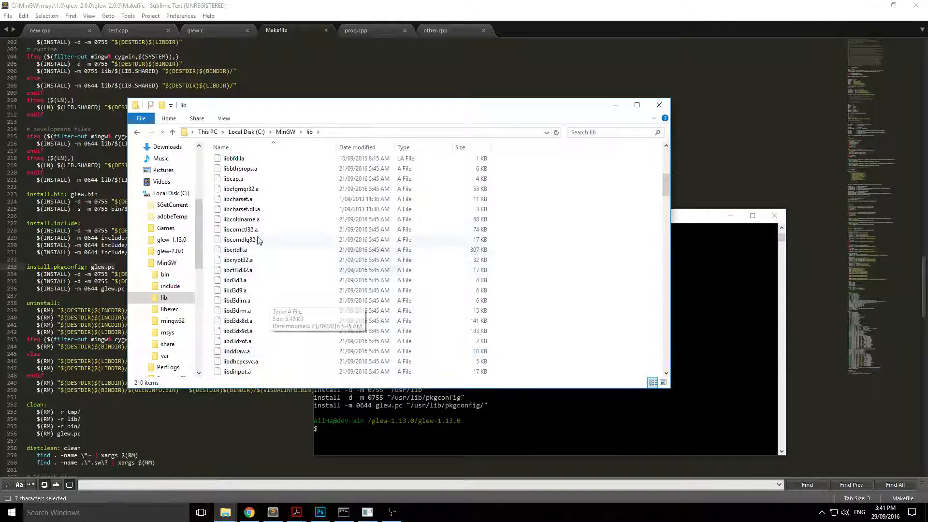
{"action": "scroll", "scroll_direction": "down", "scroll_amount": 3}
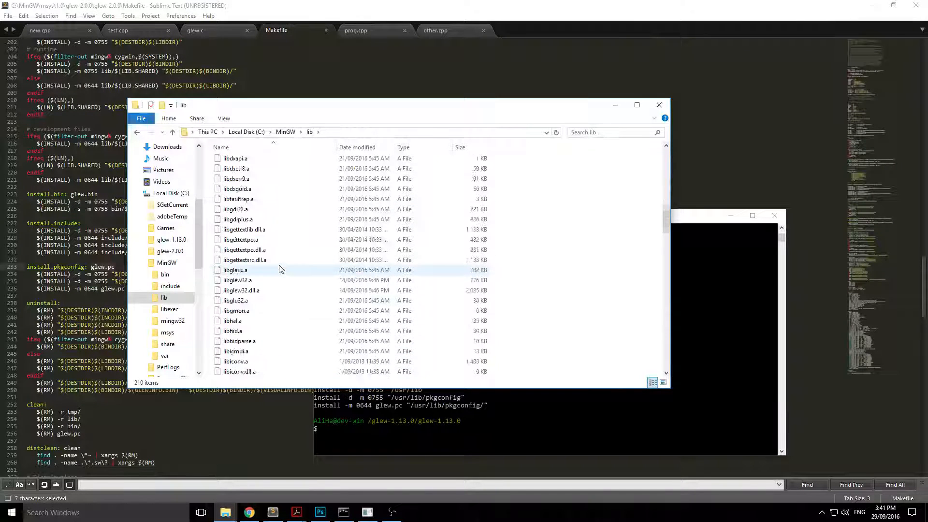
{"action": "left_click", "coordinate": [240, 260]}
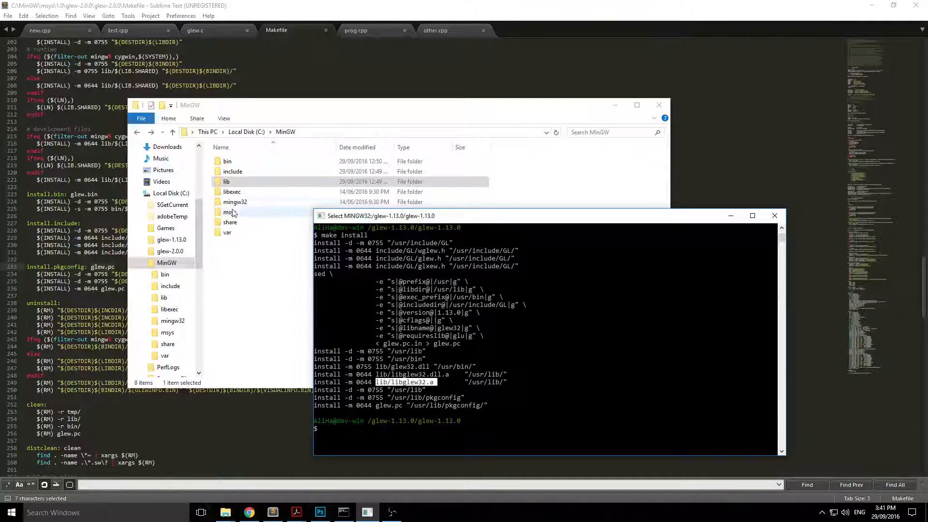
{"action": "mouse_move", "coordinate": [248, 171]}
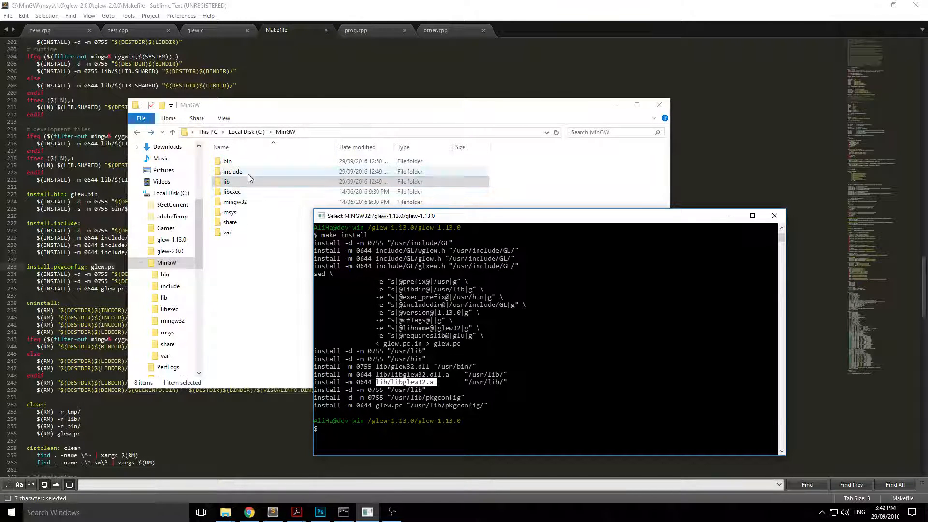
- View the GLEW headers in msys 1.0's include/GL folder
{"action": "double_click", "coordinate": [229, 211]}
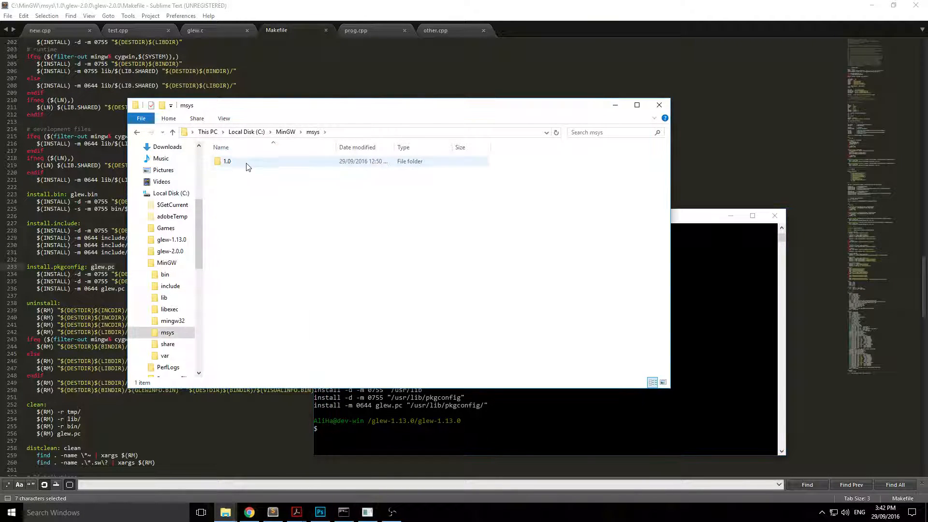
{"action": "double_click", "coordinate": [227, 160]}
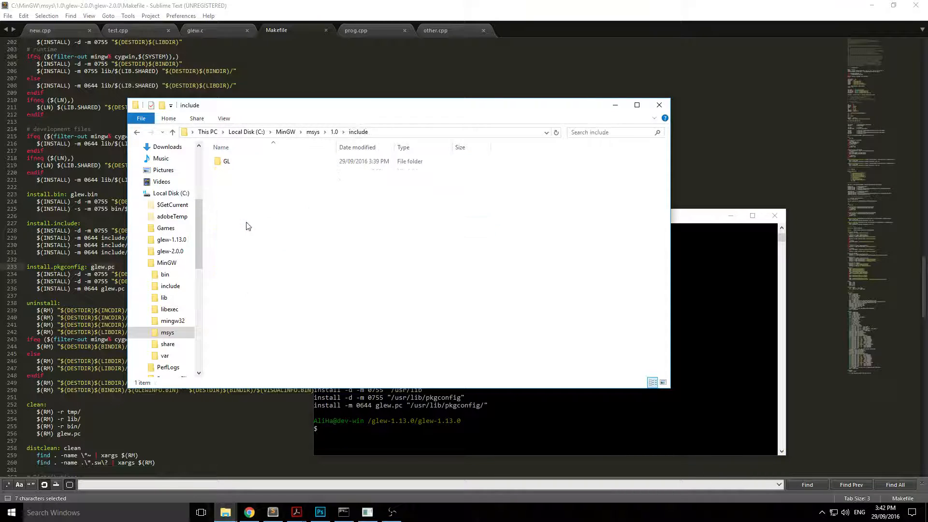
{"action": "double_click", "coordinate": [226, 161]}
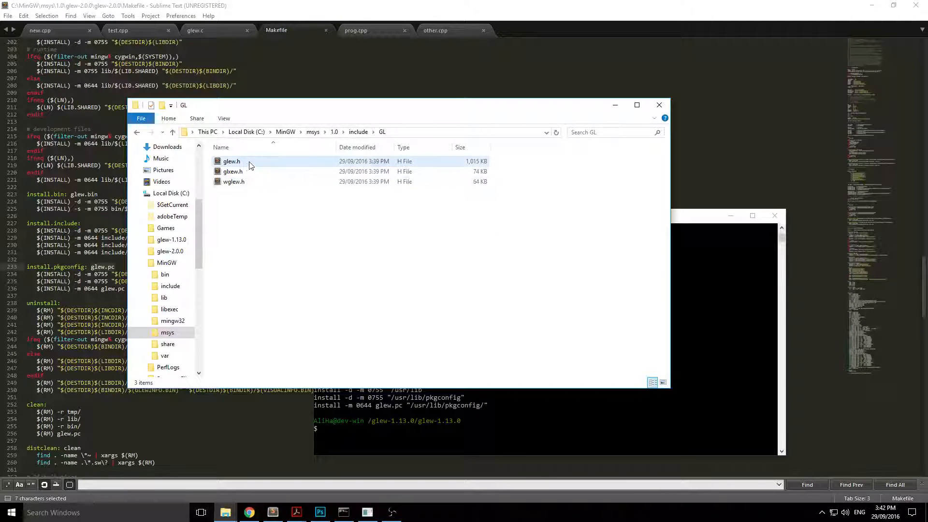
{"action": "left_click", "coordinate": [231, 161]}
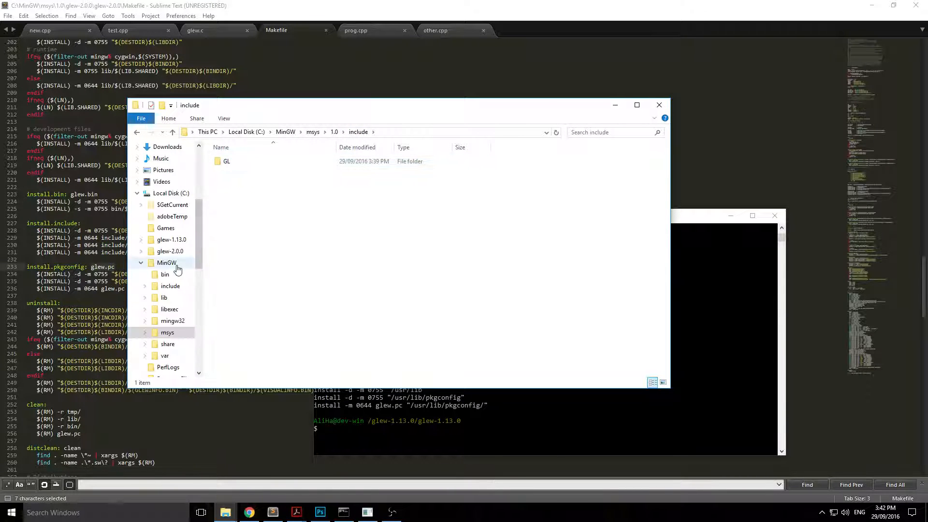
- Open MinGW's include/GL folder to see its older glew.h copies
{"action": "left_click", "coordinate": [166, 263]}
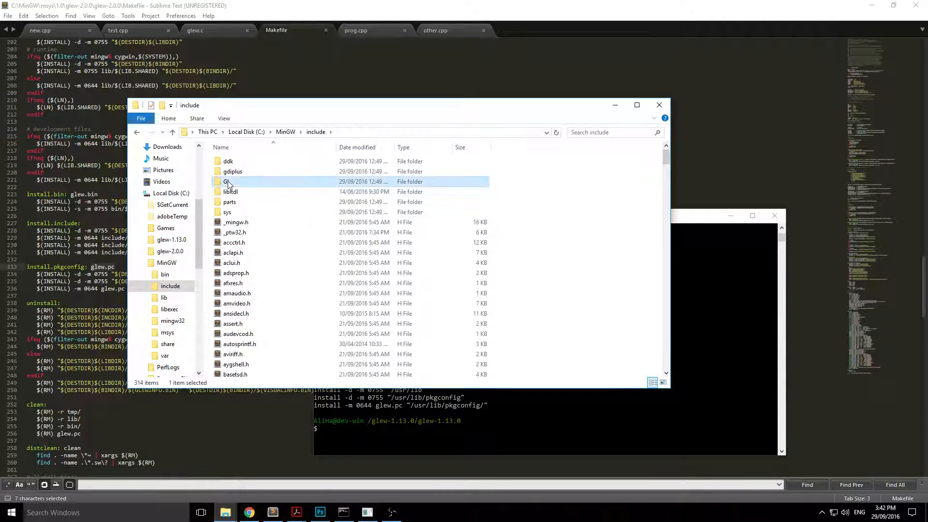
{"action": "double_click", "coordinate": [228, 181]}
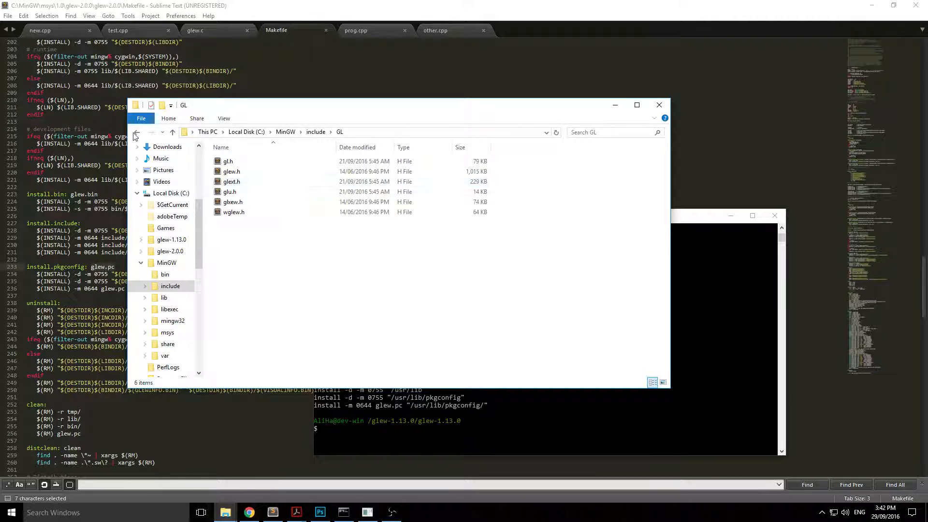
{"action": "left_click", "coordinate": [137, 132]}
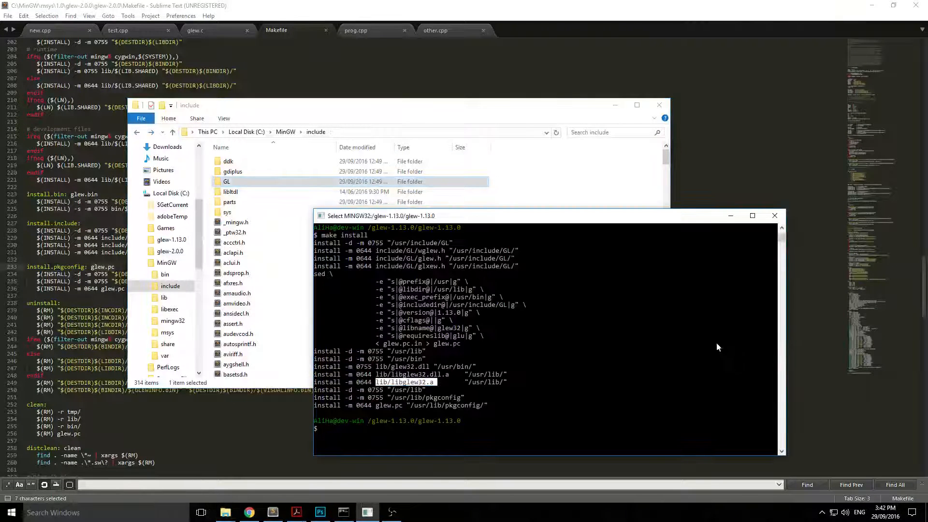
{"action": "mouse_move", "coordinate": [546, 409]}
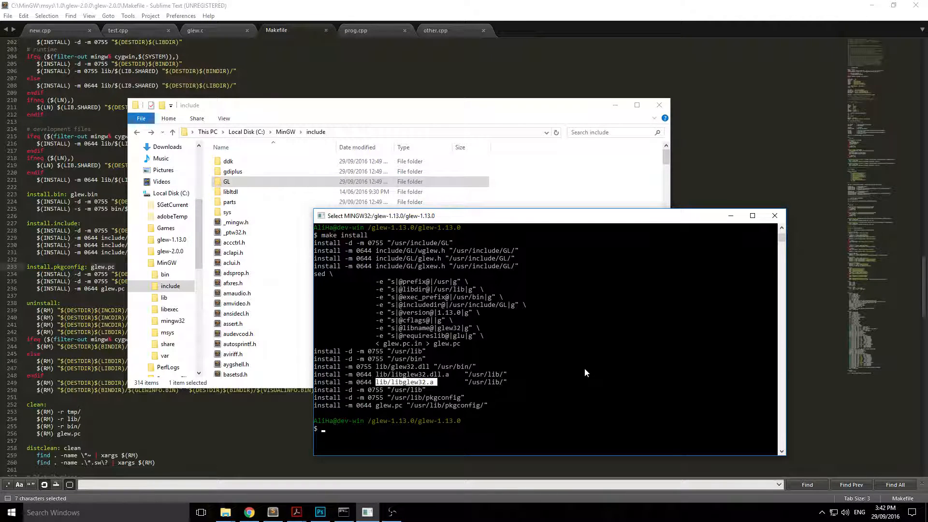
- Go up from glew-1.13.0 into the inner glew-2.0.0 source folder and enter make
{"action": "type", "text": "cd .."}
{"action": "type", "text": "cd glew"}
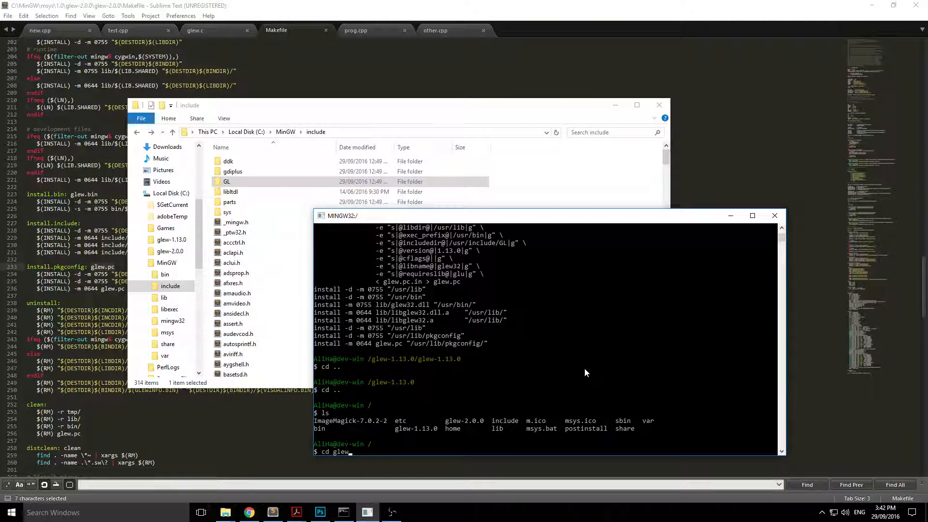
{"action": "key", "text": "Return"}
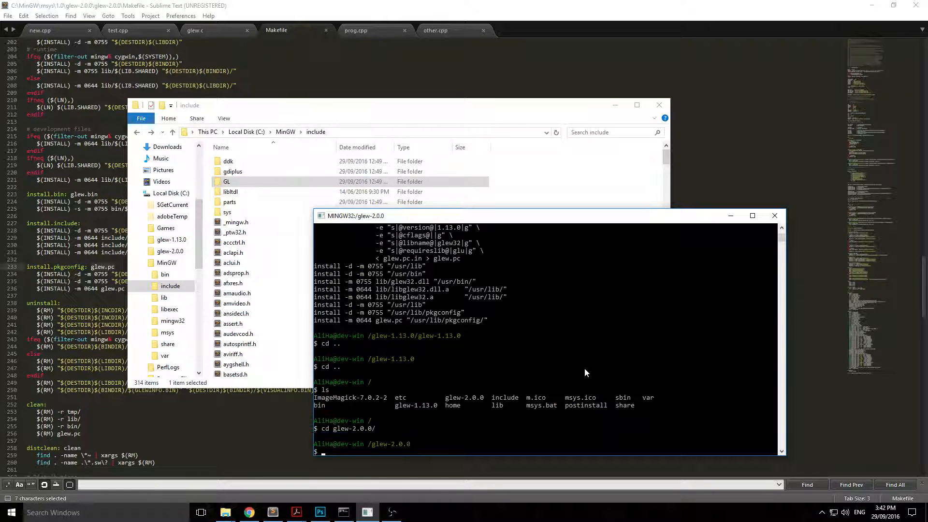
{"action": "key", "text": "Return"}
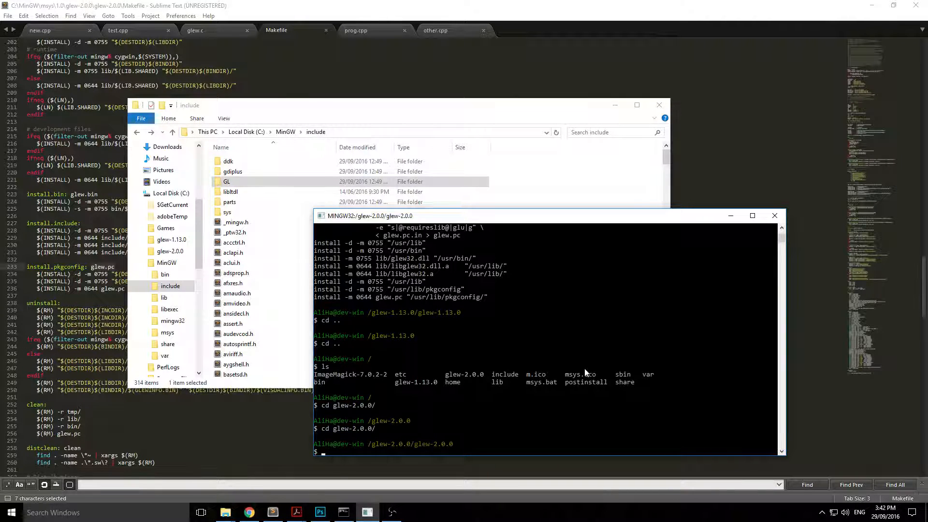
{"action": "type", "text": "make"}
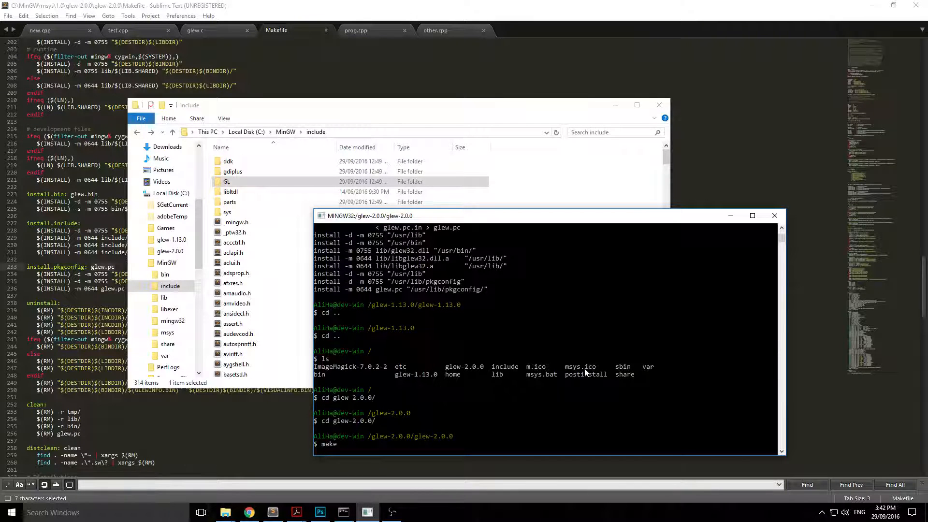
{"action": "mouse_move", "coordinate": [723, 350]}
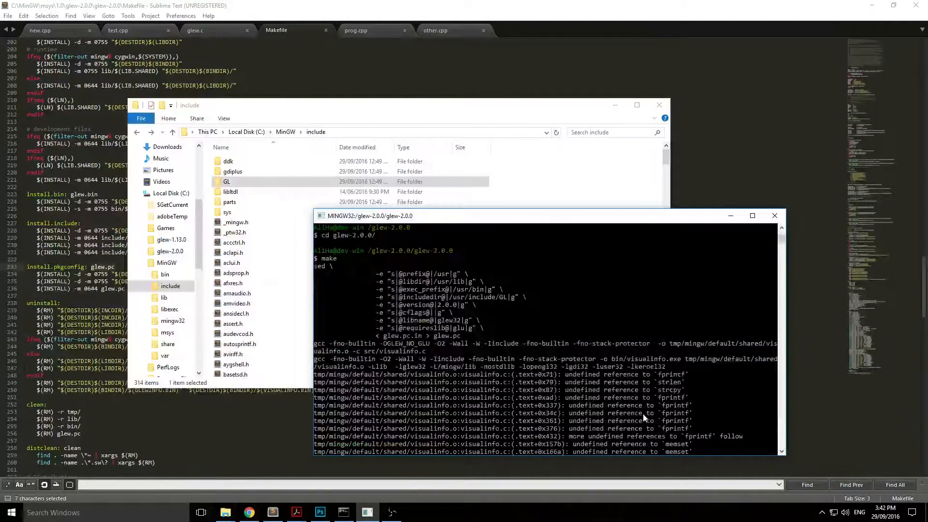
{"action": "mouse_move", "coordinate": [557, 368]}
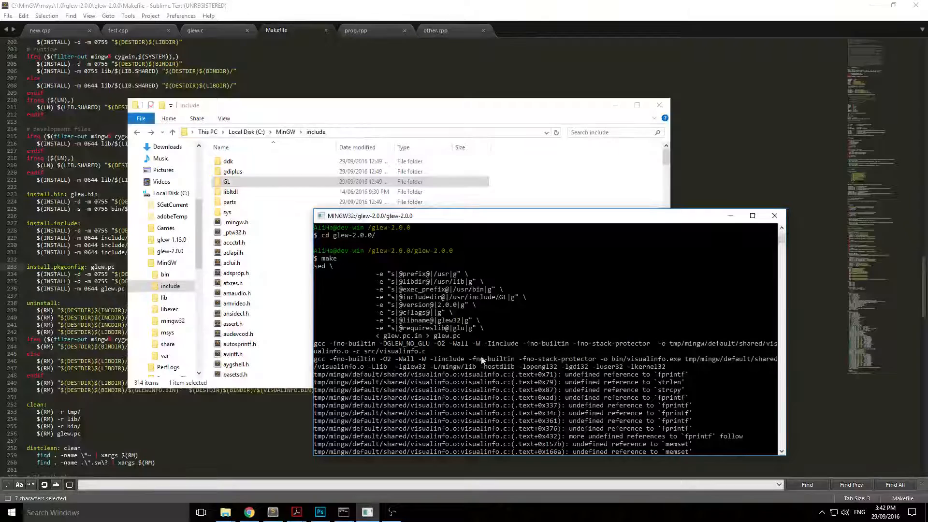
{"action": "mouse_move", "coordinate": [406, 347]}
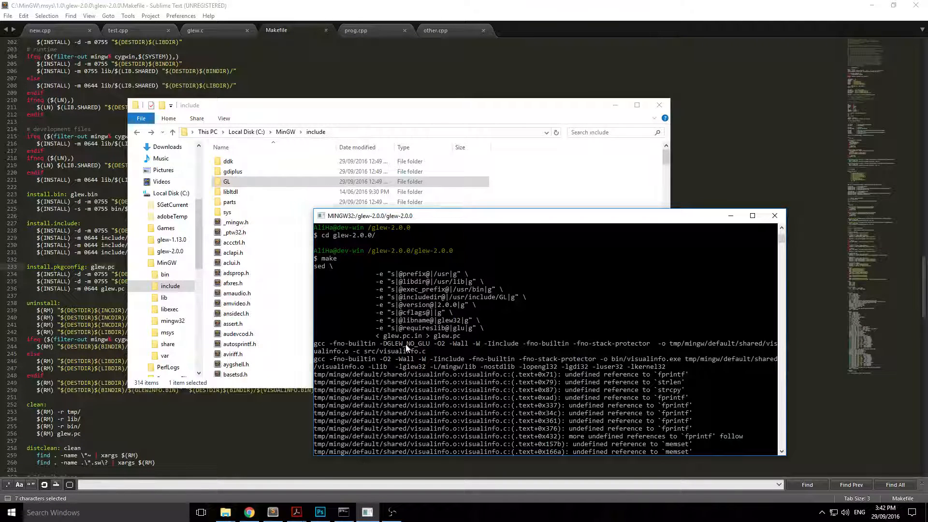
{"action": "mouse_move", "coordinate": [614, 353]}
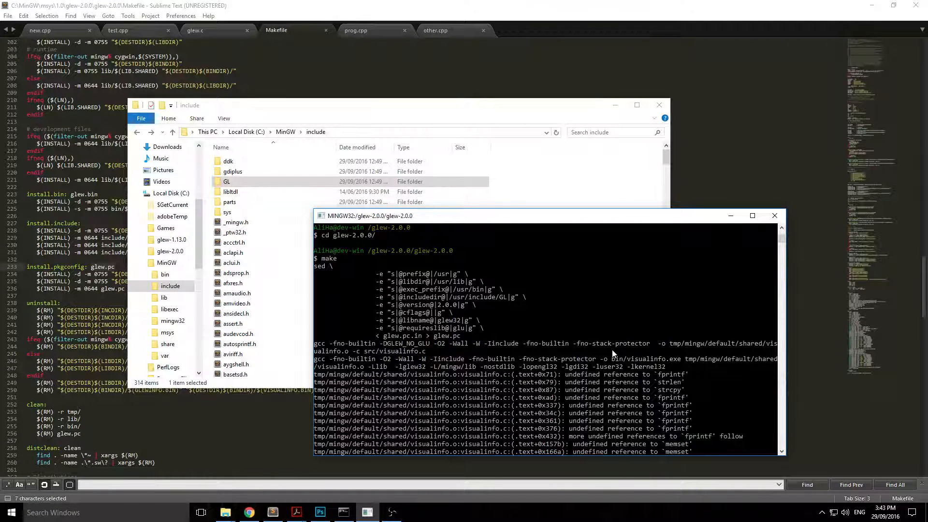
{"action": "mouse_move", "coordinate": [386, 374]}
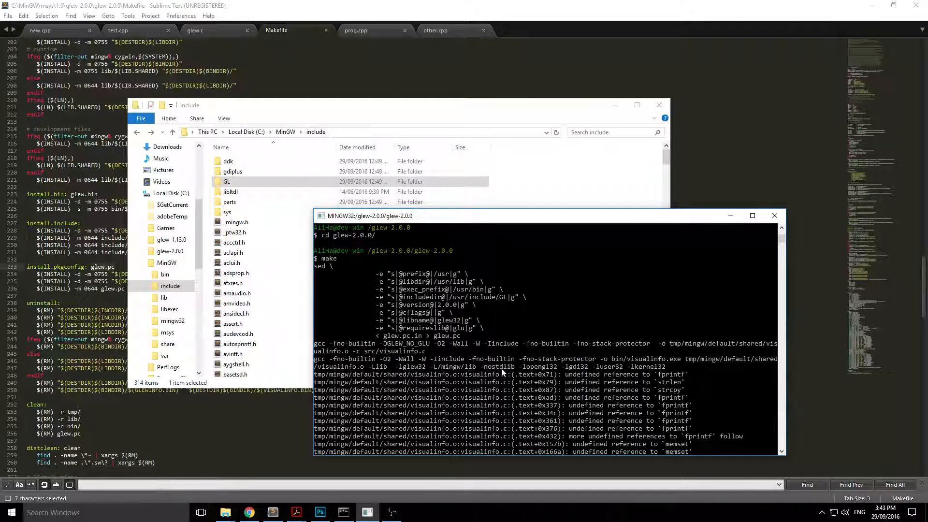
- Select the failed visualinfo gcc link command in the output, then enter make install
{"action": "left_click", "coordinate": [485, 366]}
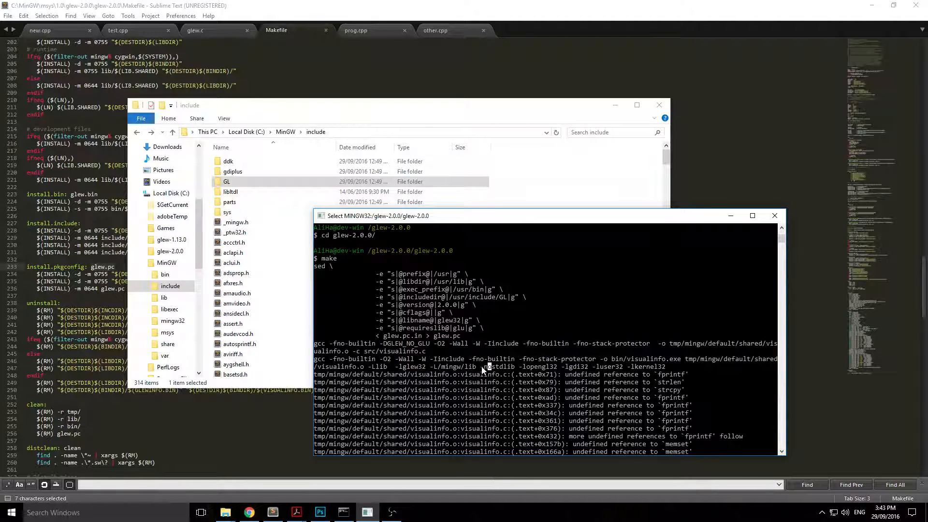
{"action": "scroll", "scroll_direction": "down", "scroll_amount": 3}
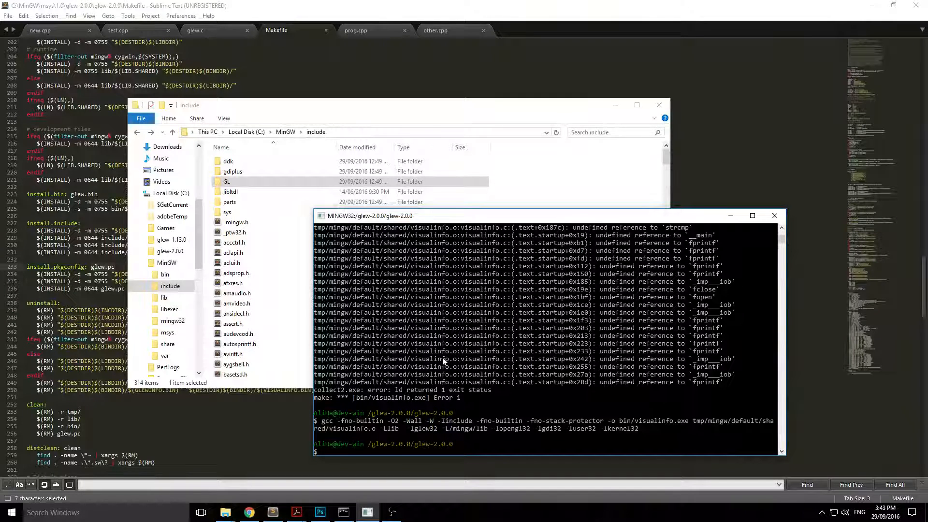
{"action": "type", "text": "make install"}
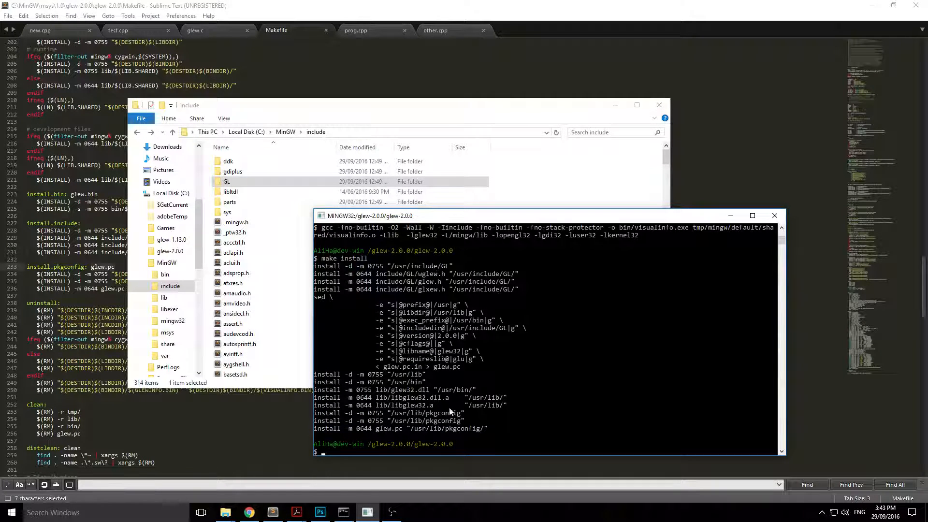
{"action": "mouse_move", "coordinate": [437, 439]}
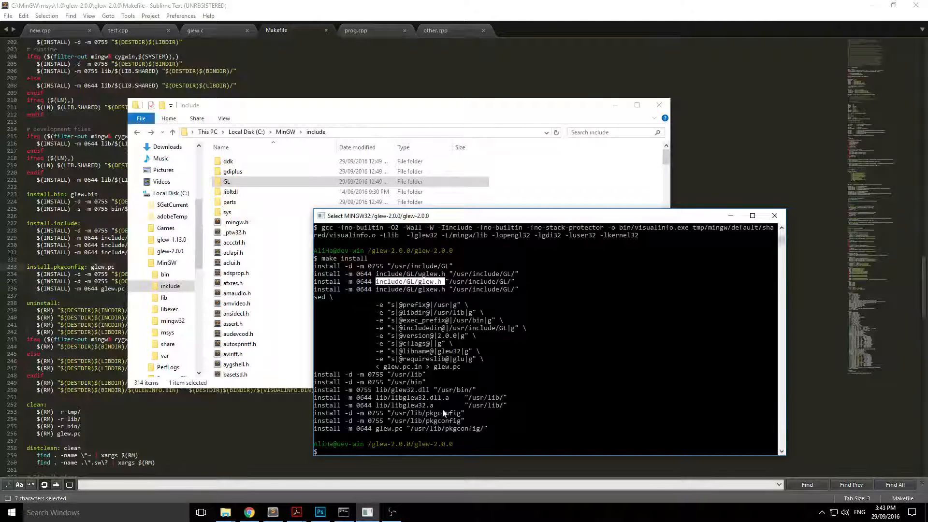
{"action": "mouse_move", "coordinate": [450, 437]}
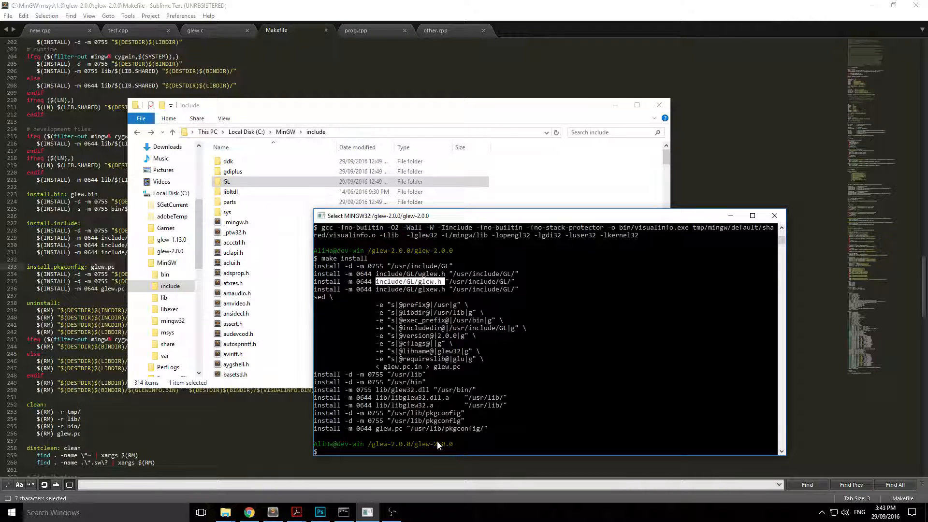
{"action": "mouse_move", "coordinate": [419, 370]}
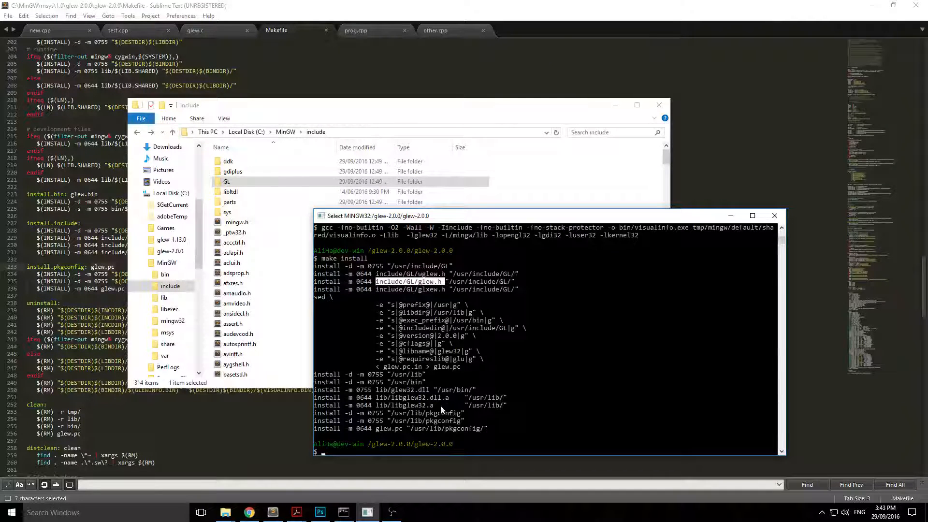
- Highlight the lib/glew32.dll destination path in the make install output
{"action": "double_click", "coordinate": [403, 390]}
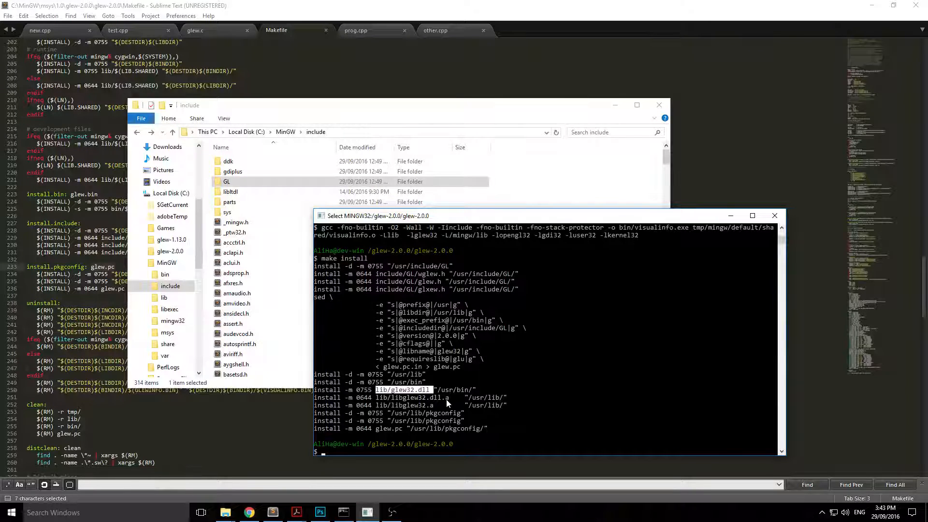